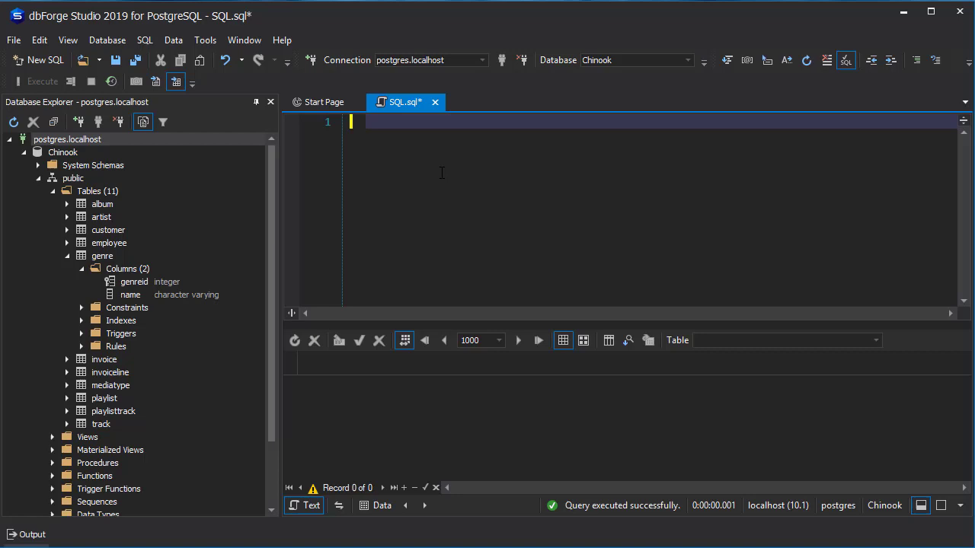
# Remove the stray test1() text from the SQL editor.
pyautogui.write('te')
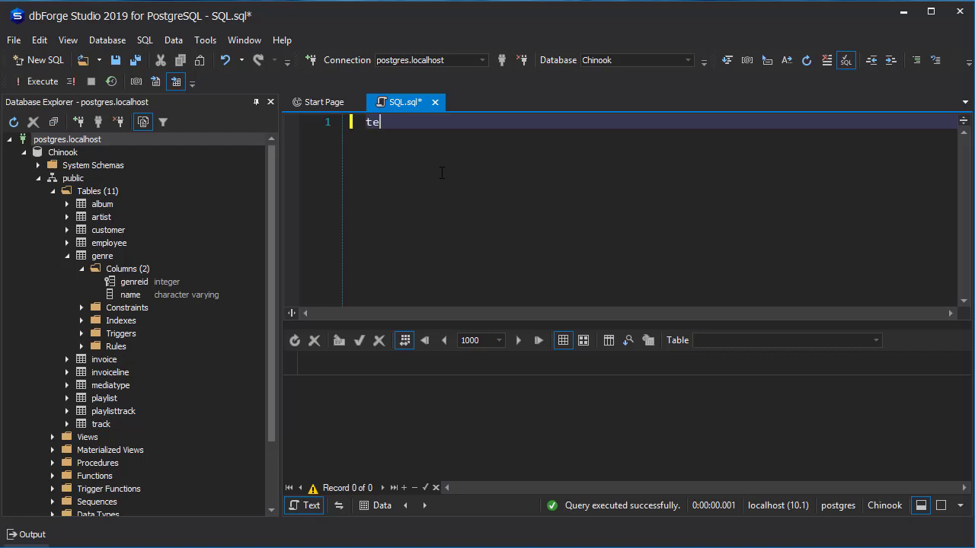
pyautogui.write('st1')
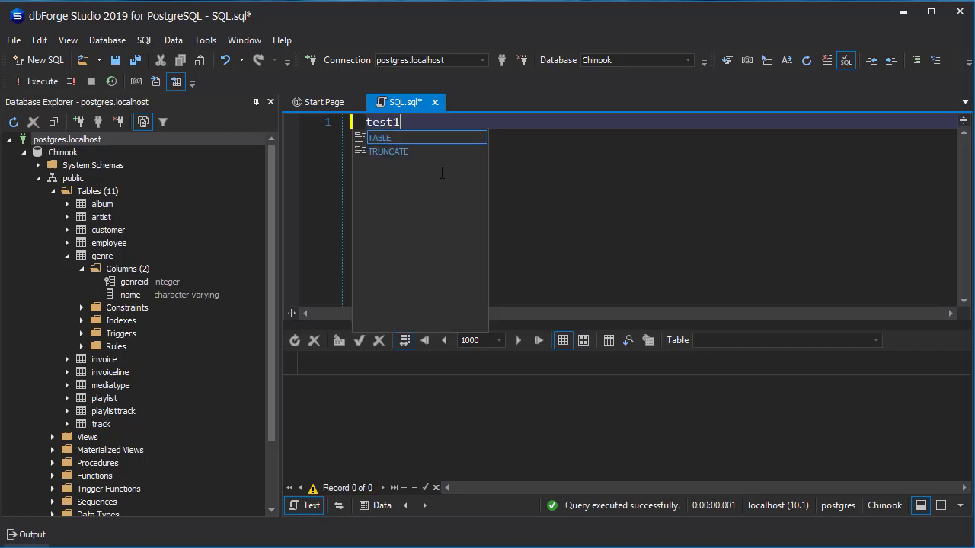
pyautogui.write('(')
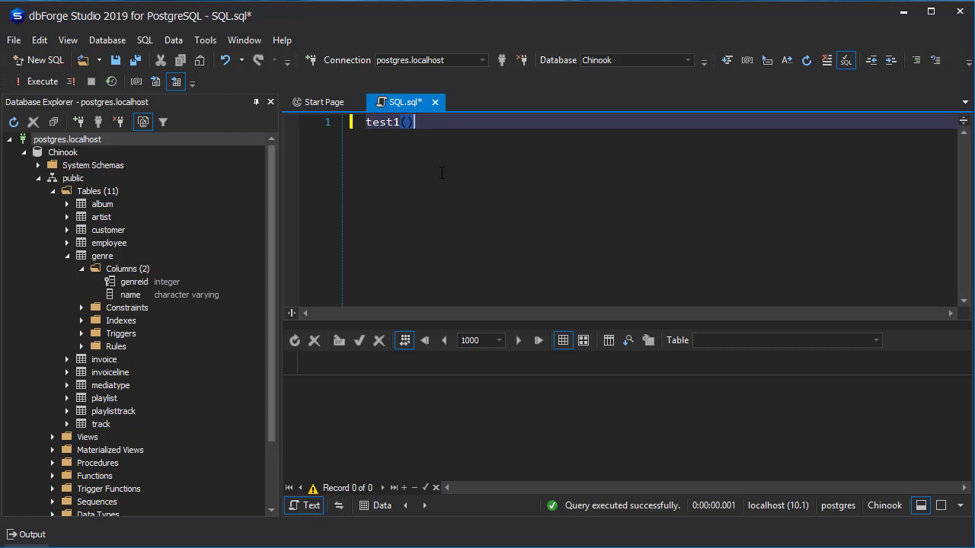
pyautogui.press('Backspace')
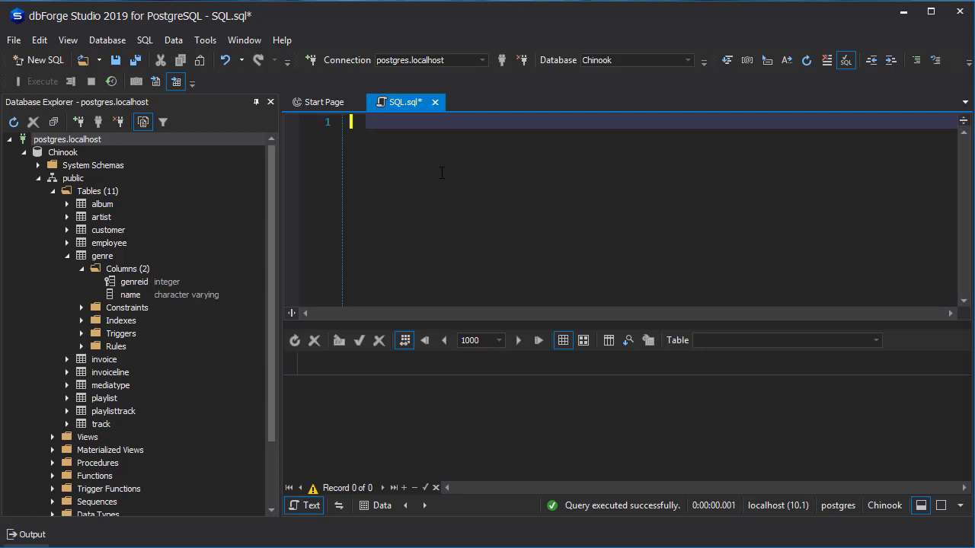
# Write the function header CREATE FUNCTION test1().
pyautogui.write('CRE')
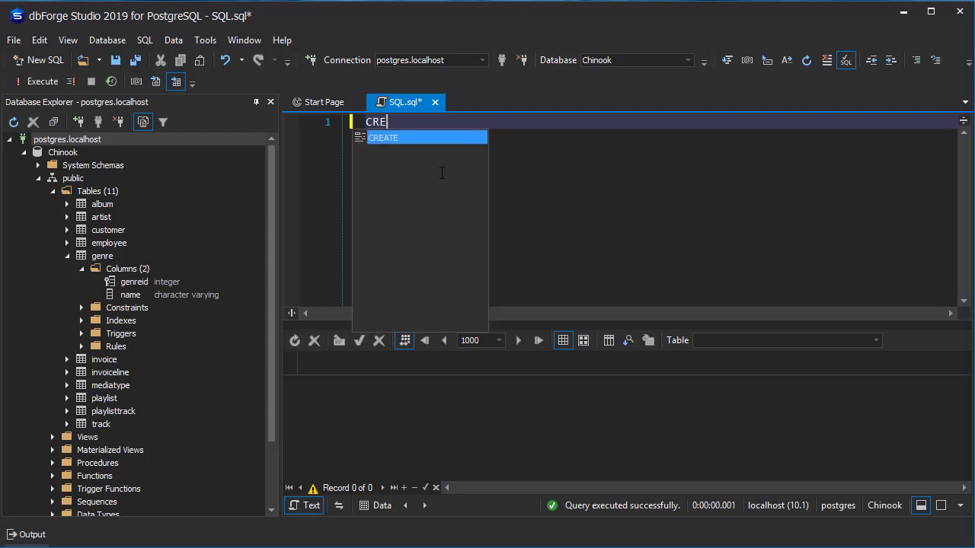
pyautogui.write('ATE FUN')
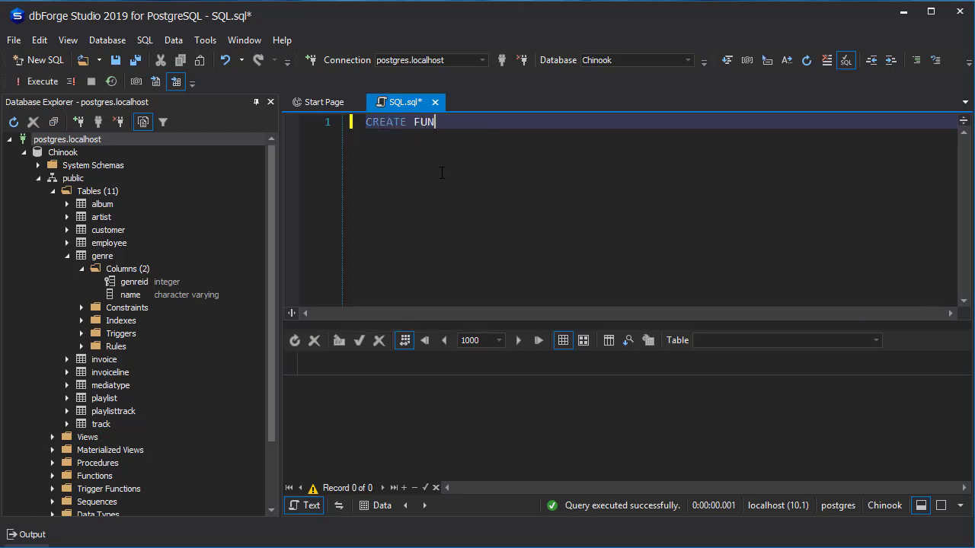
pyautogui.write('CTION t')
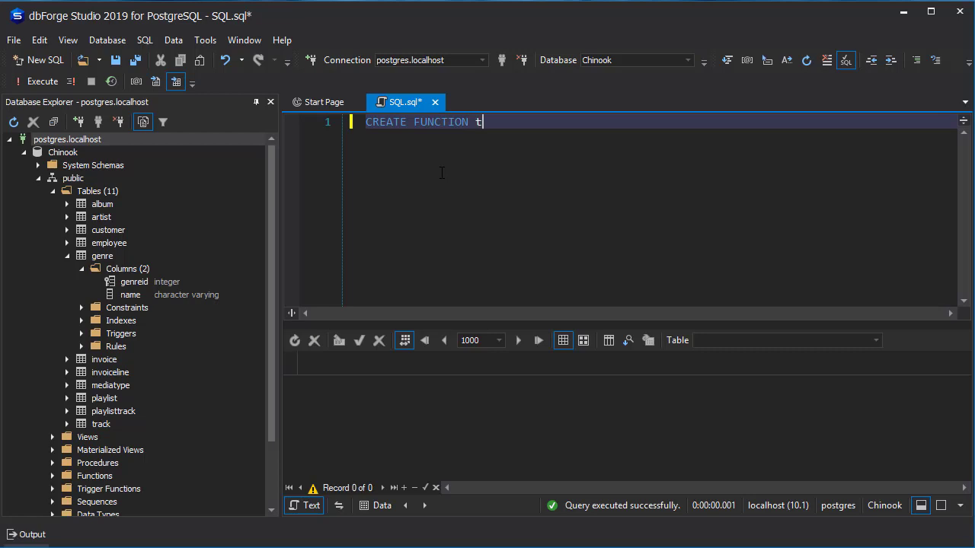
pyautogui.write('est')
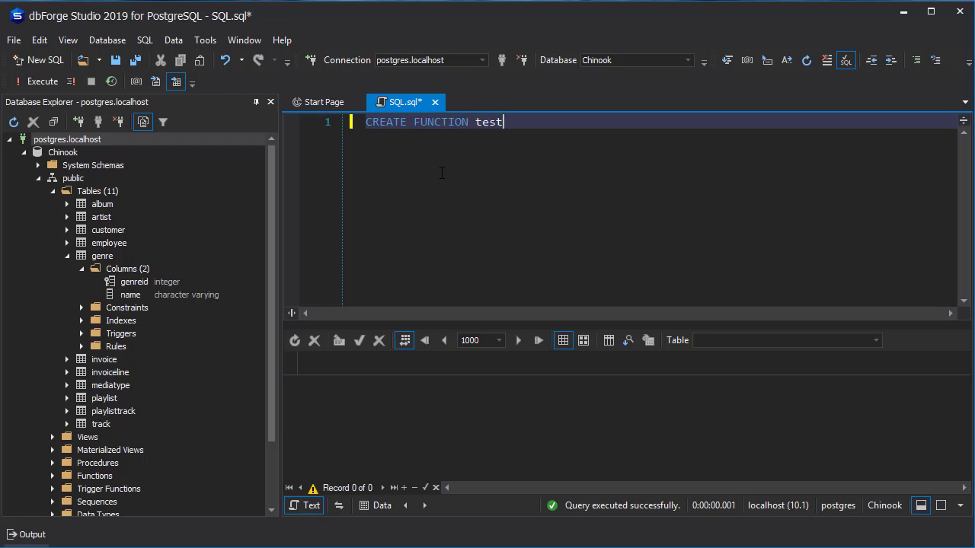
pyautogui.write('1()')
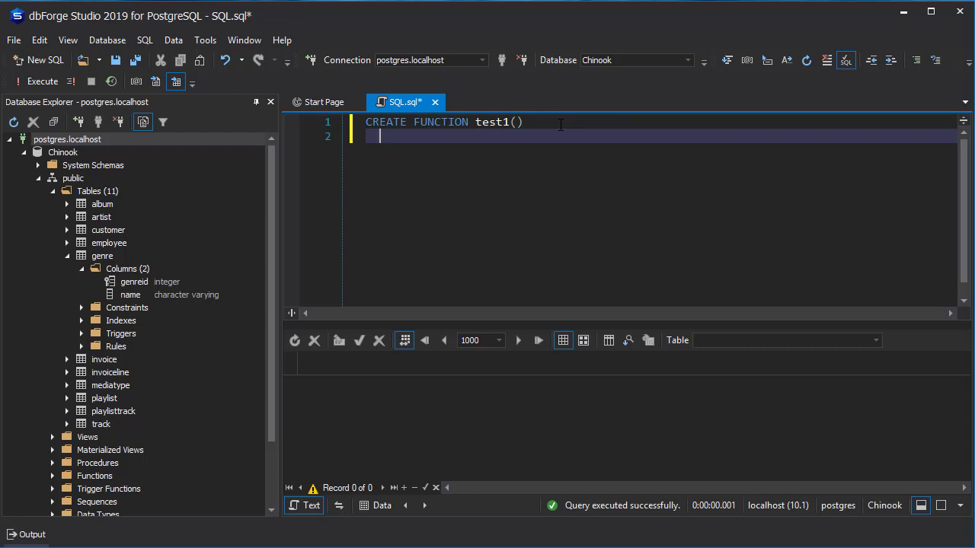
# Add the line RETURNS TABLE (genreid INT, name VARCHAR) below the header.
pyautogui.write('RET')
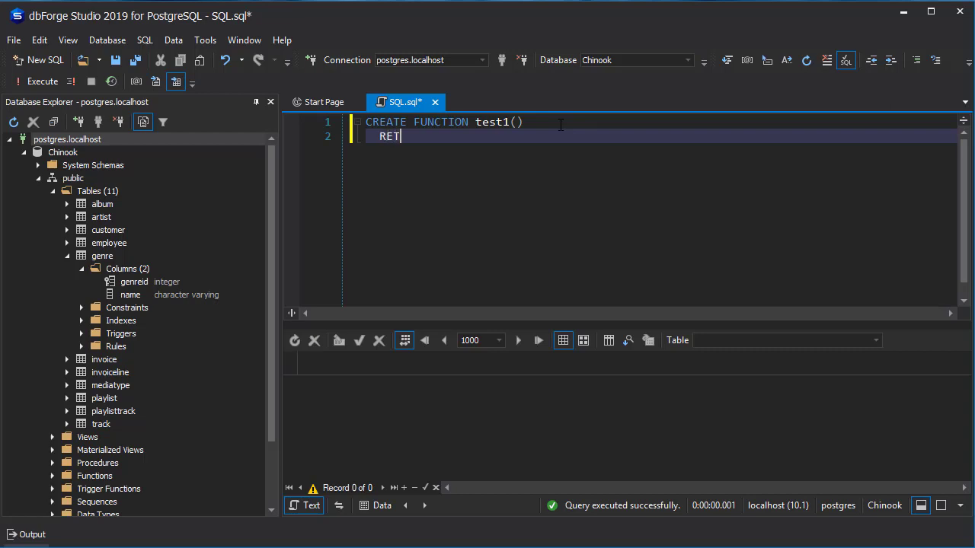
pyautogui.write('UN')
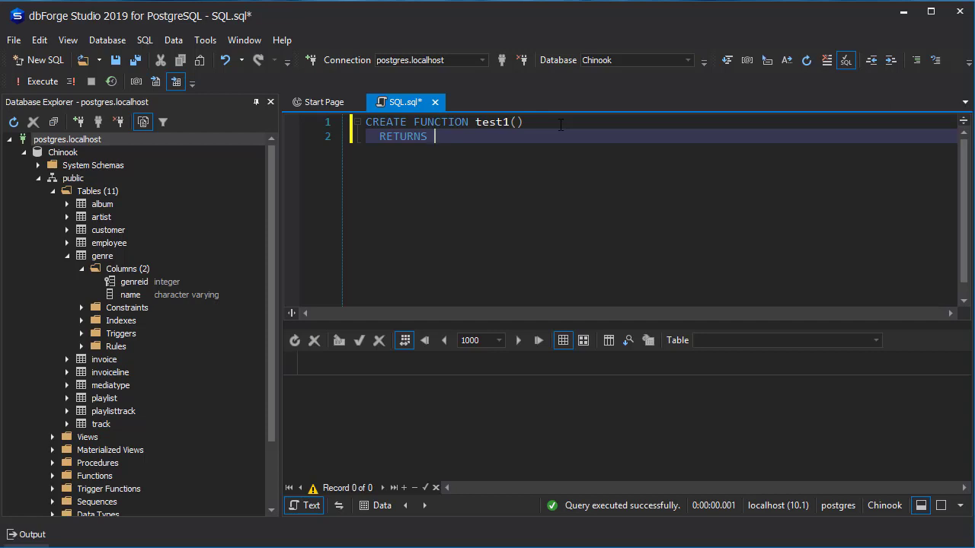
pyautogui.write('T')
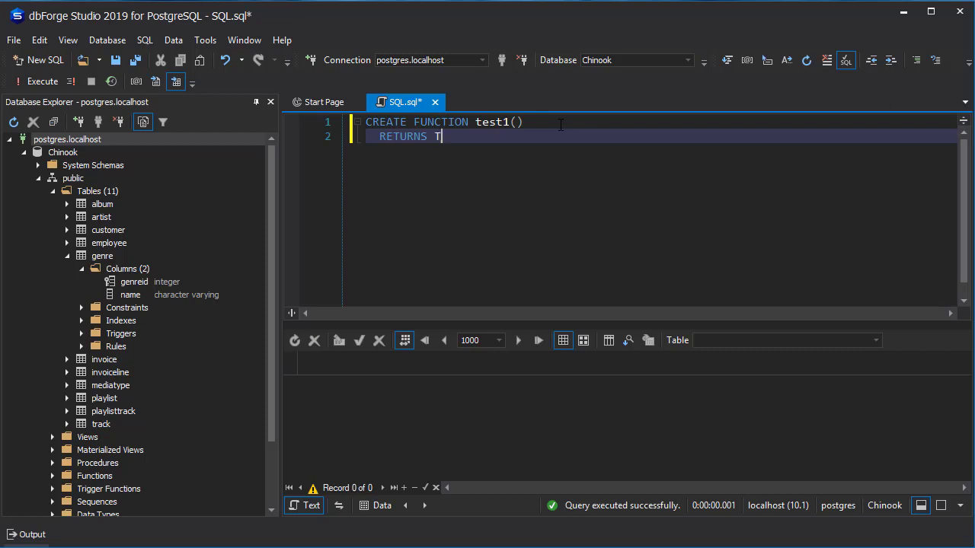
pyautogui.write('ABLE (')
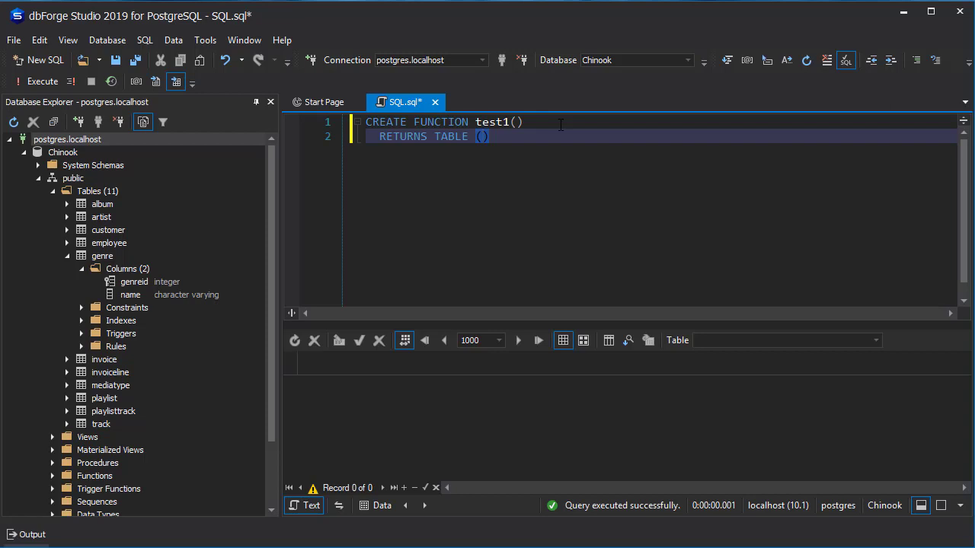
pyautogui.write('ge')
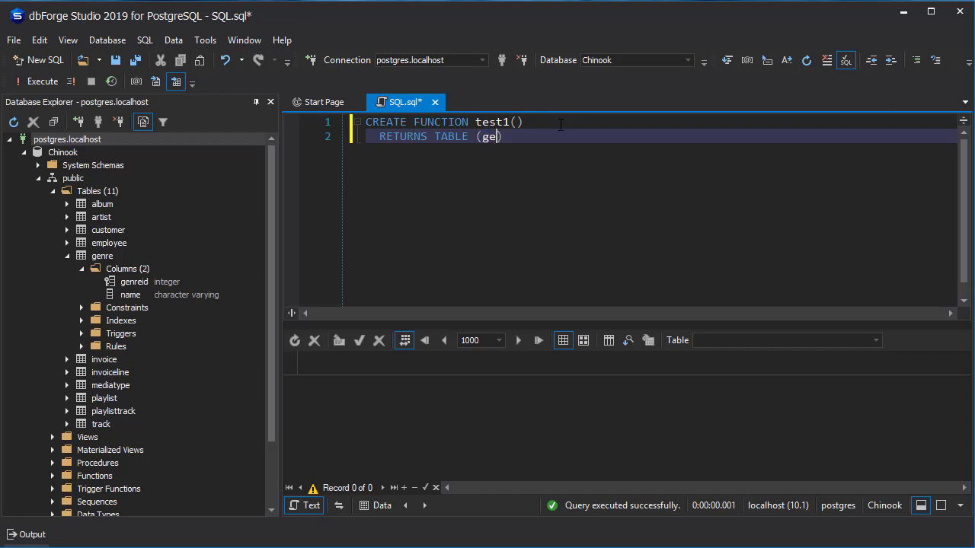
pyautogui.write('nreid')
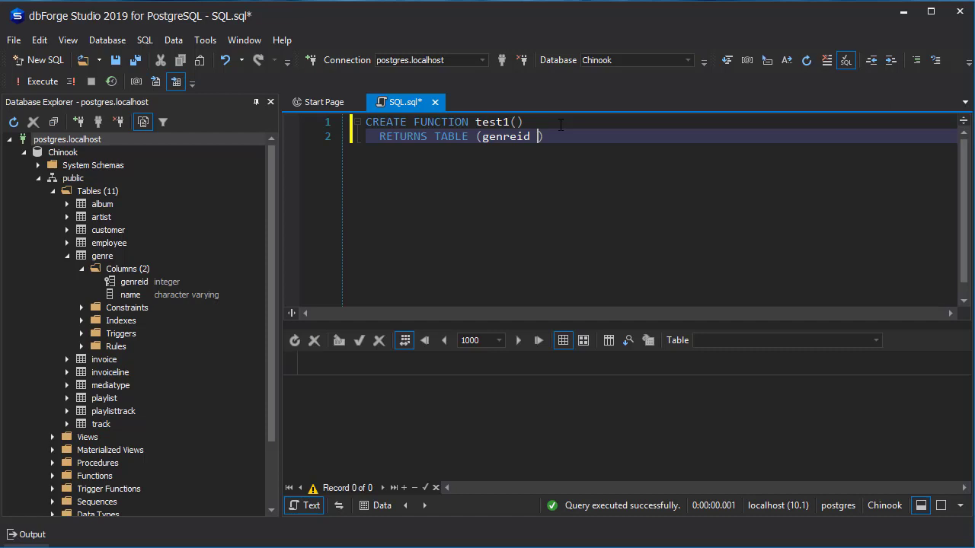
pyautogui.write('INT')
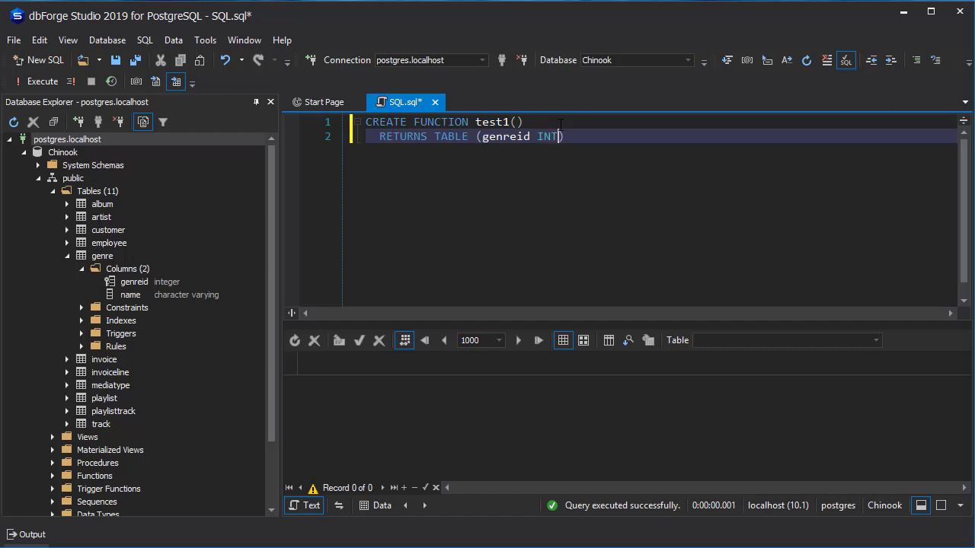
pyautogui.write(',')
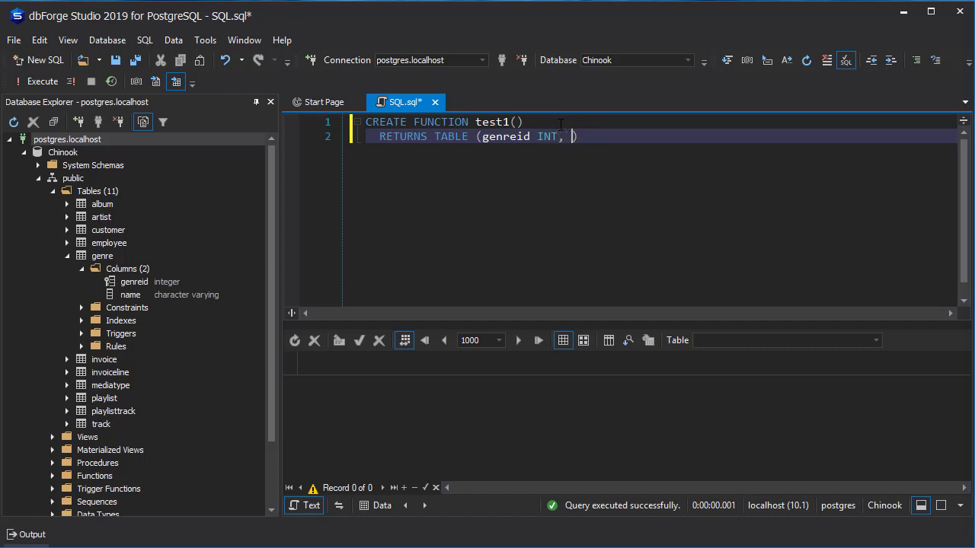
pyautogui.write('name')
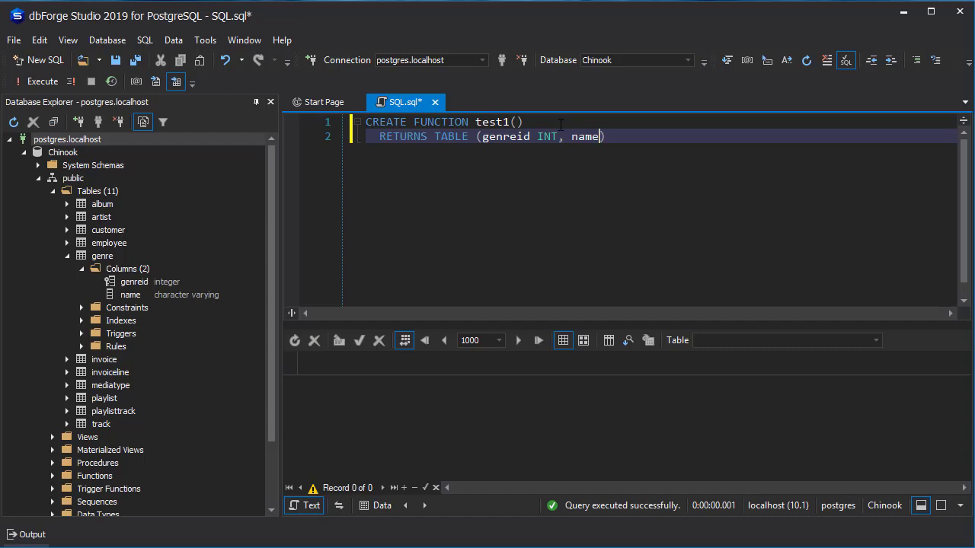
pyautogui.write('VA')
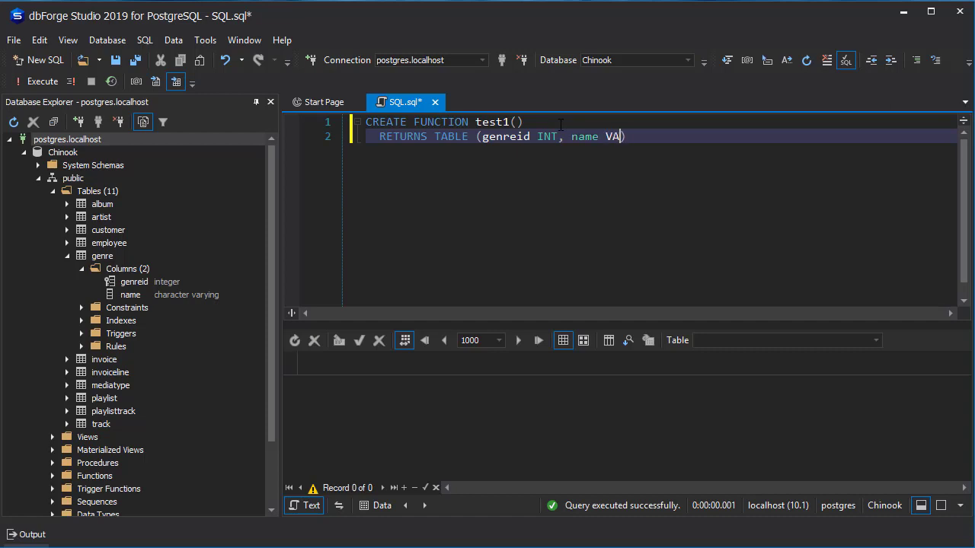
pyautogui.write('RCHAR')
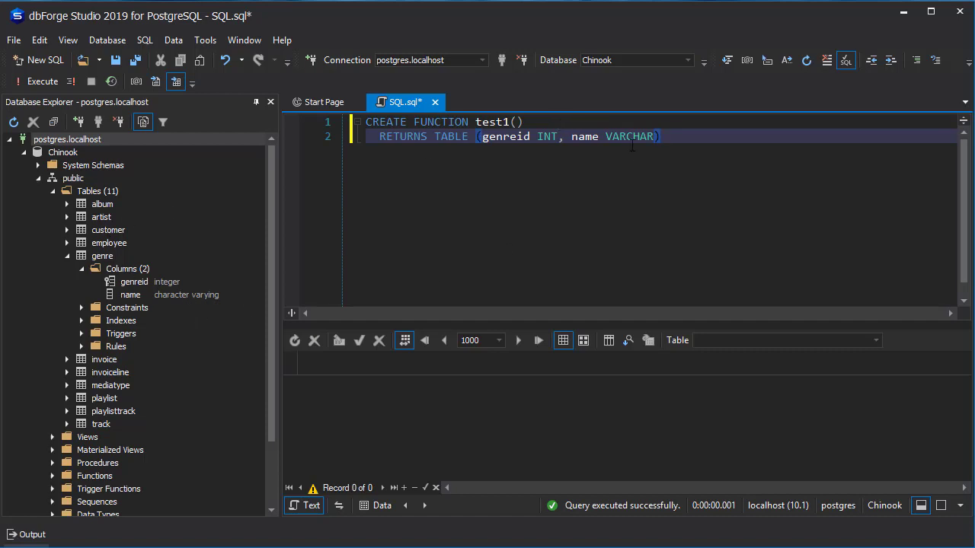
pyautogui.moveTo(672, 158)
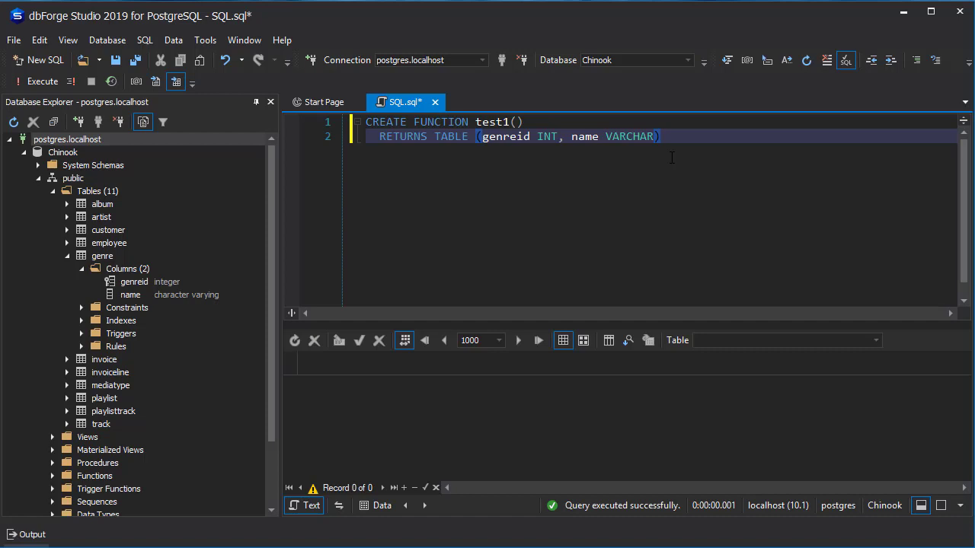
# Append AS $$ after the RETURNS TABLE clause and begin a third line.
pyautogui.click(669, 136)
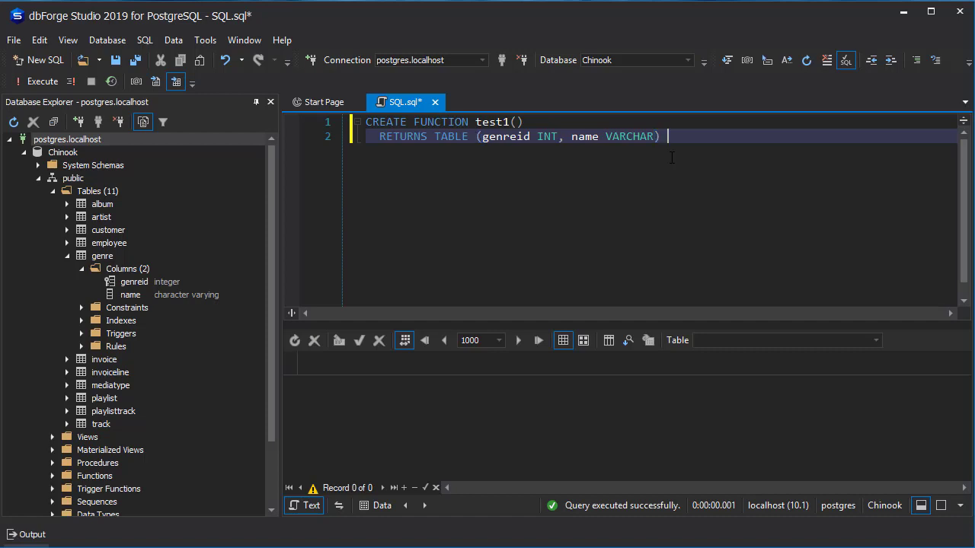
pyautogui.write('AS')
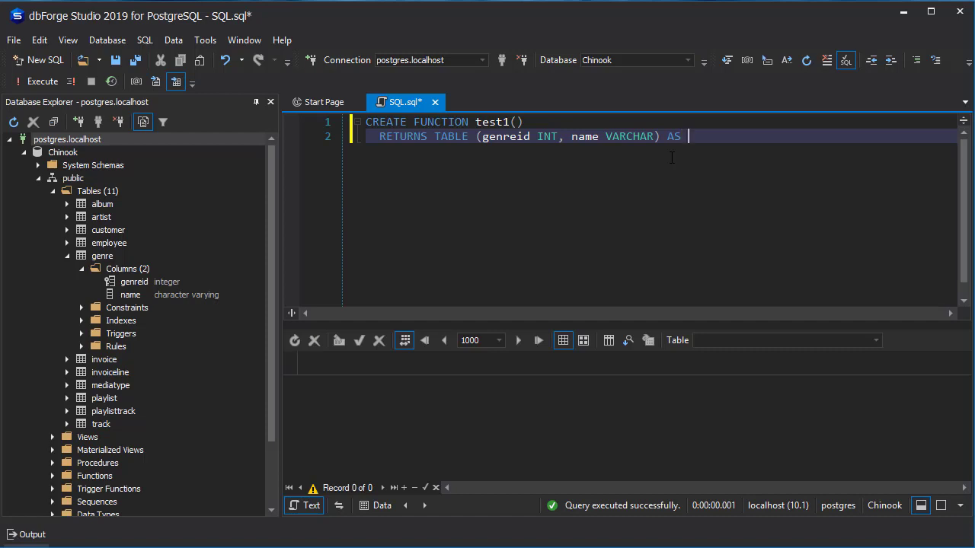
pyautogui.write('$$')
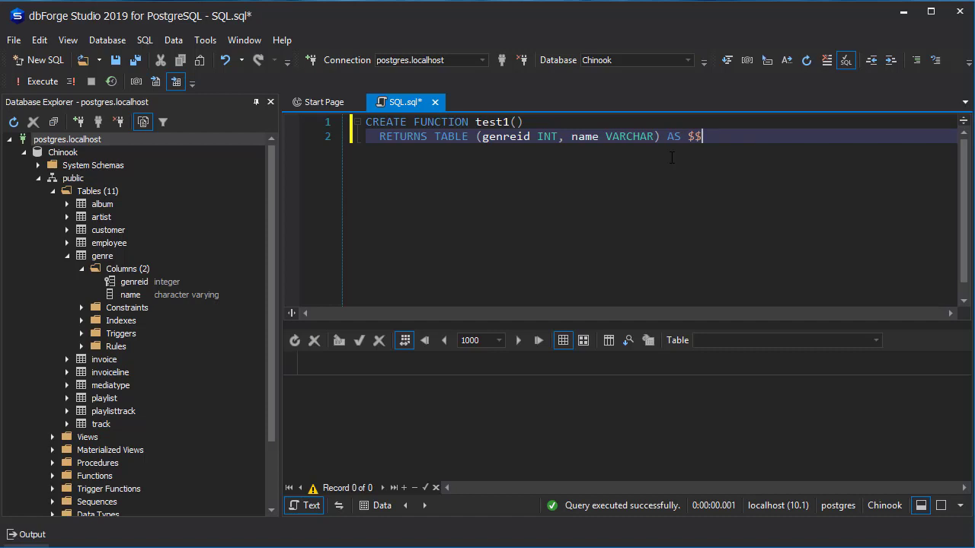
pyautogui.press('Backspace')
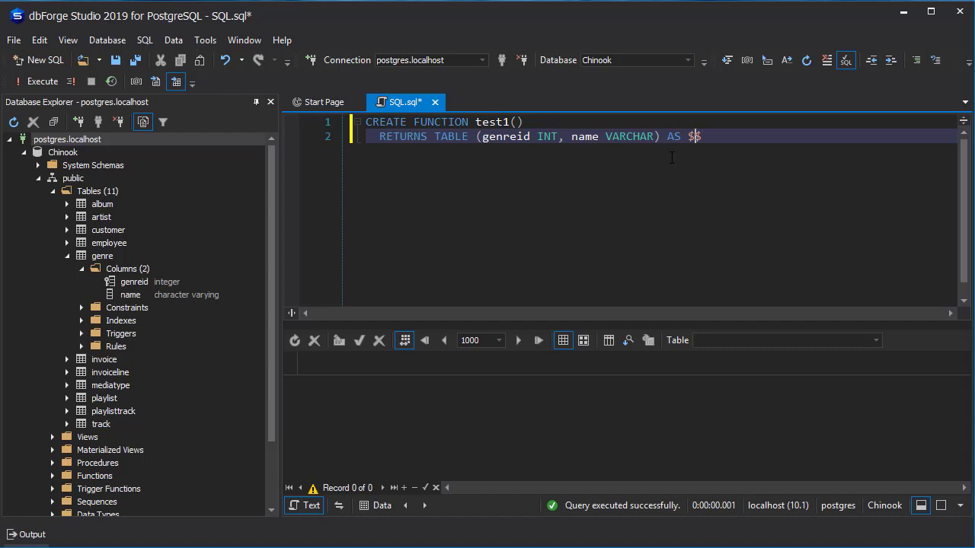
pyautogui.write('$')
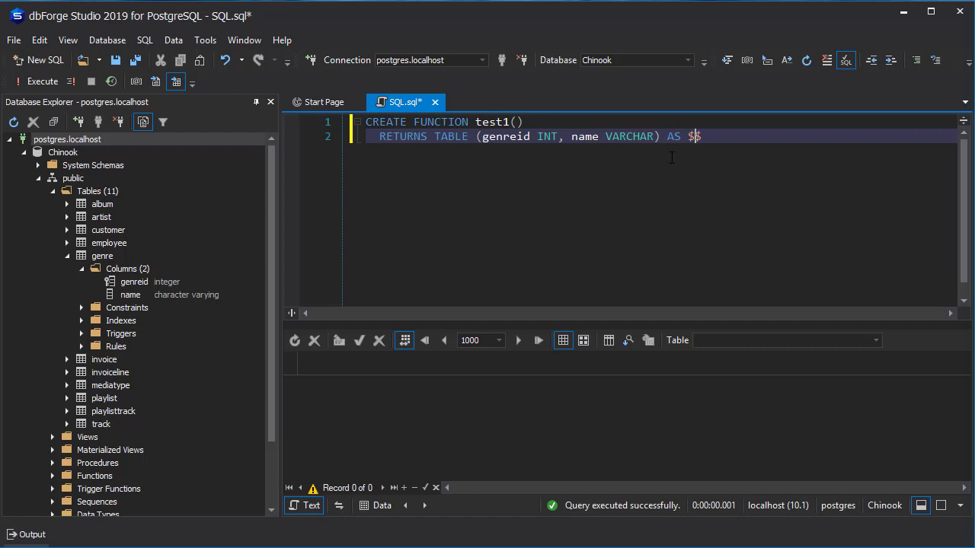
pyautogui.write('gn')
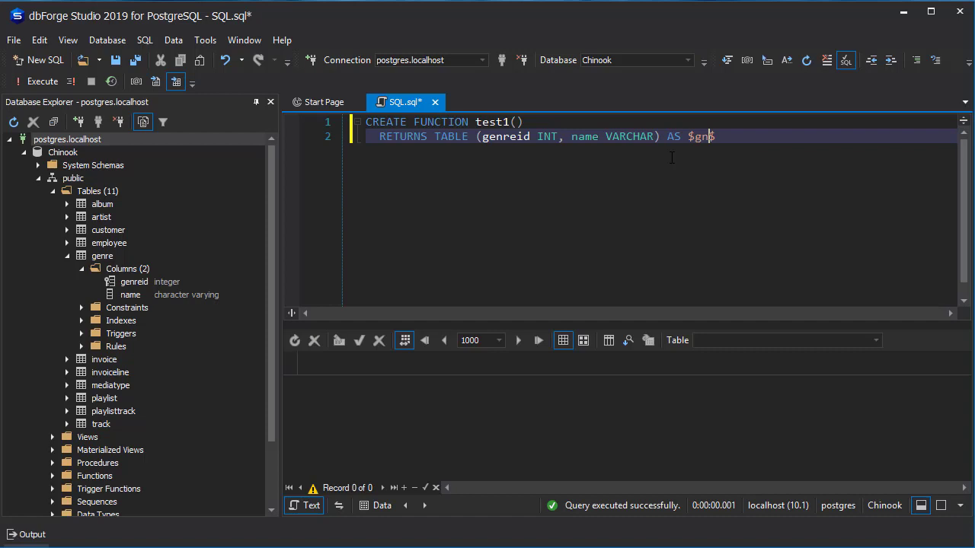
pyautogui.write('i')
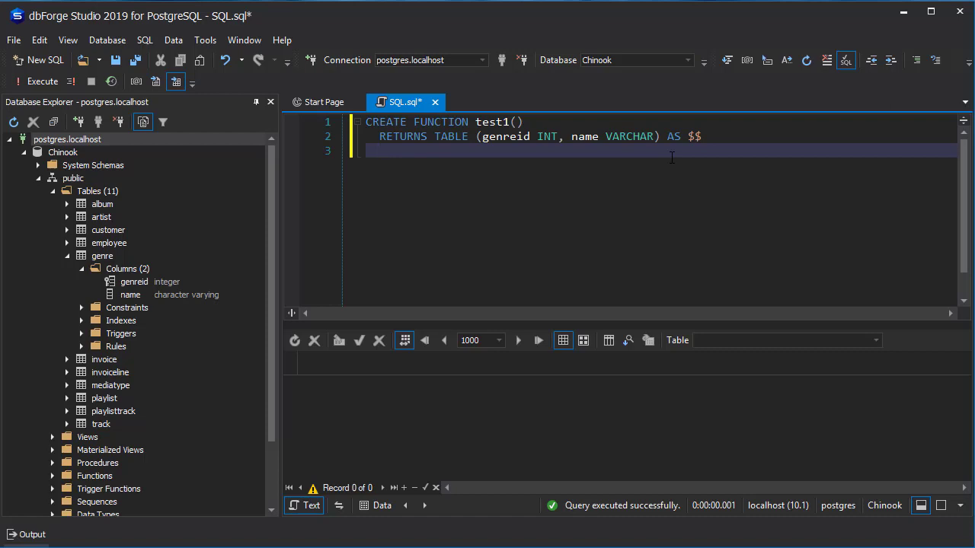
# Add BEGIN and END body lines followed by the closing $$ delimiter.
pyautogui.write('BEGIN')
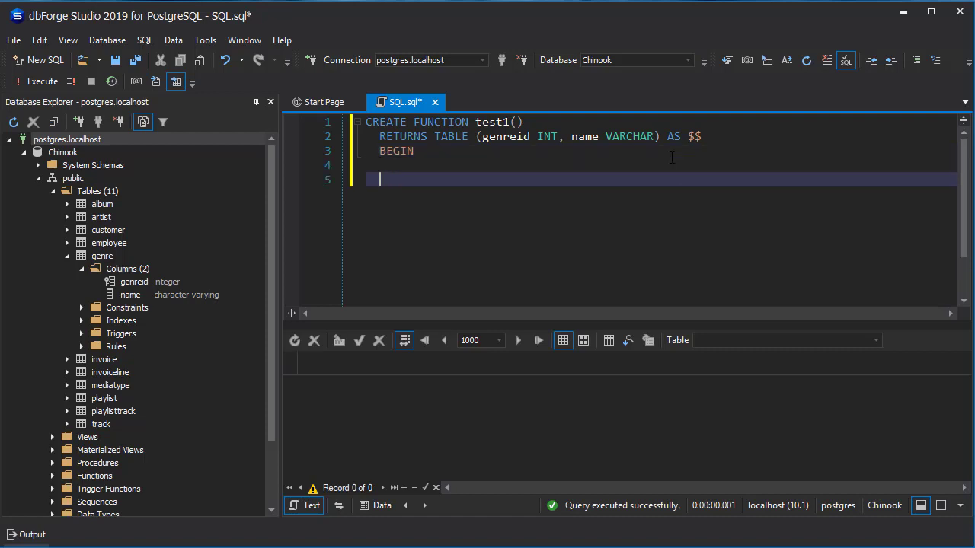
pyautogui.write('END')
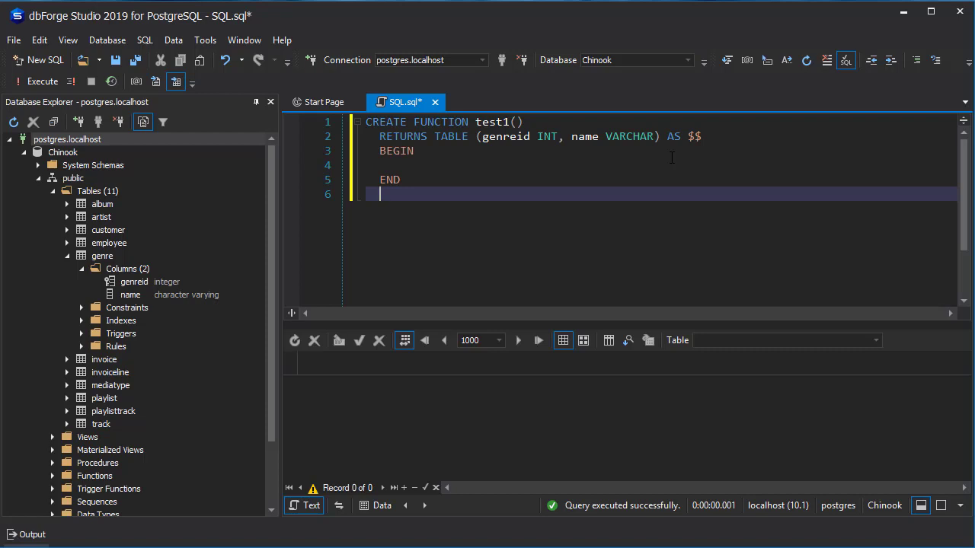
pyautogui.write('$$')
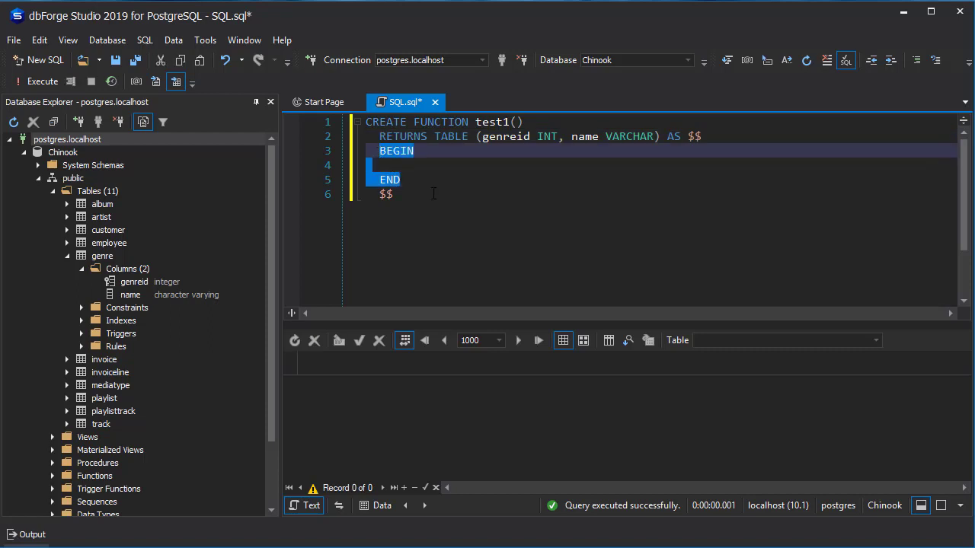
pyautogui.click(395, 194)
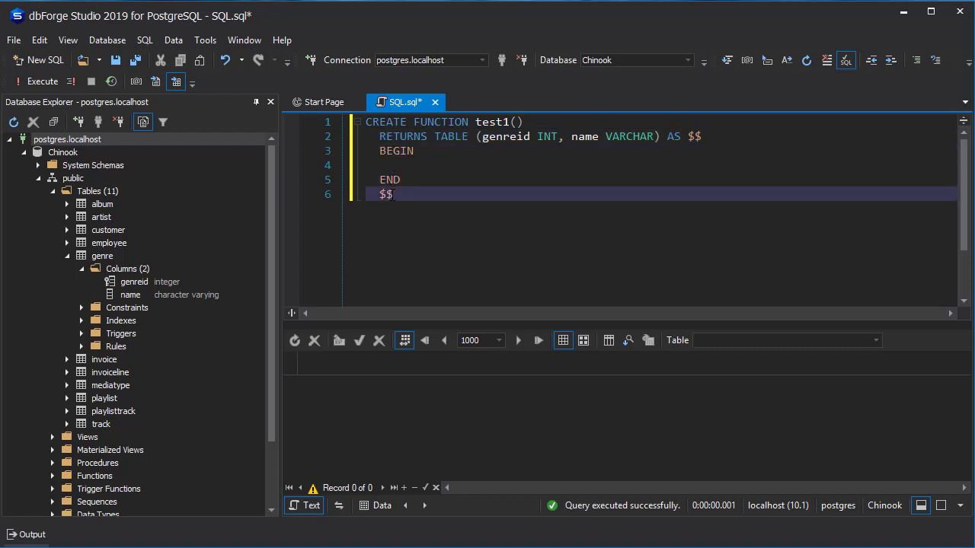
pyautogui.doubleClick(385, 195)
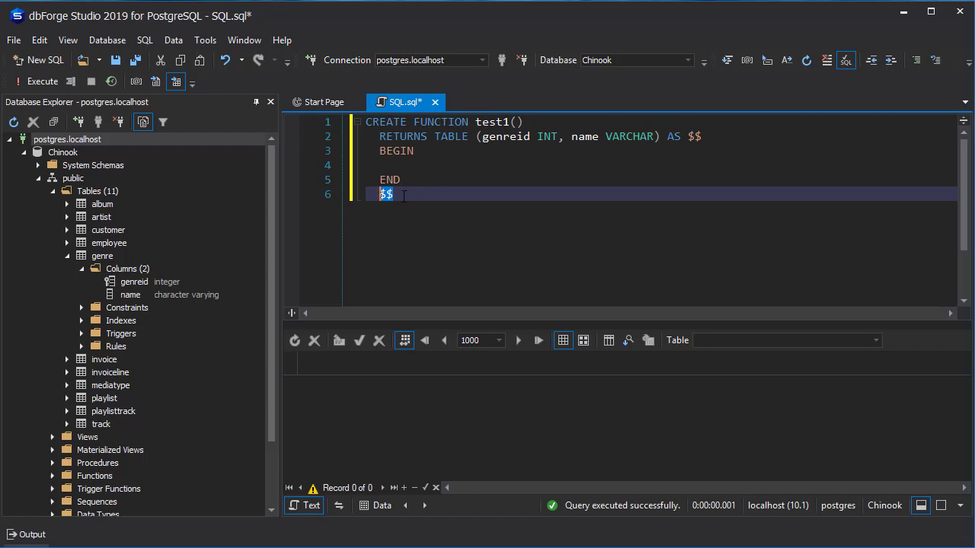
# Add LANGUAGE 'plpgsql'; on a new line after the closing $$.
pyautogui.press('Return')
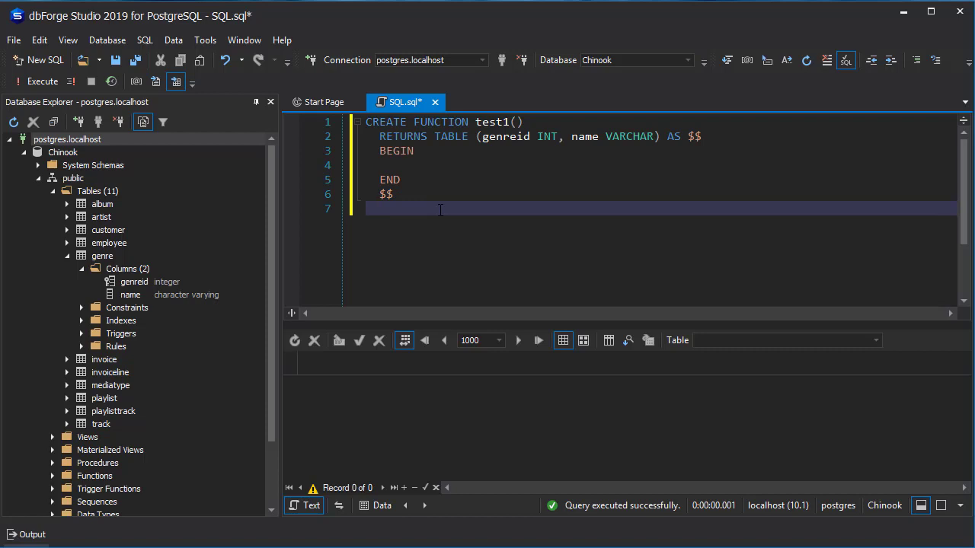
pyautogui.write('LANG')
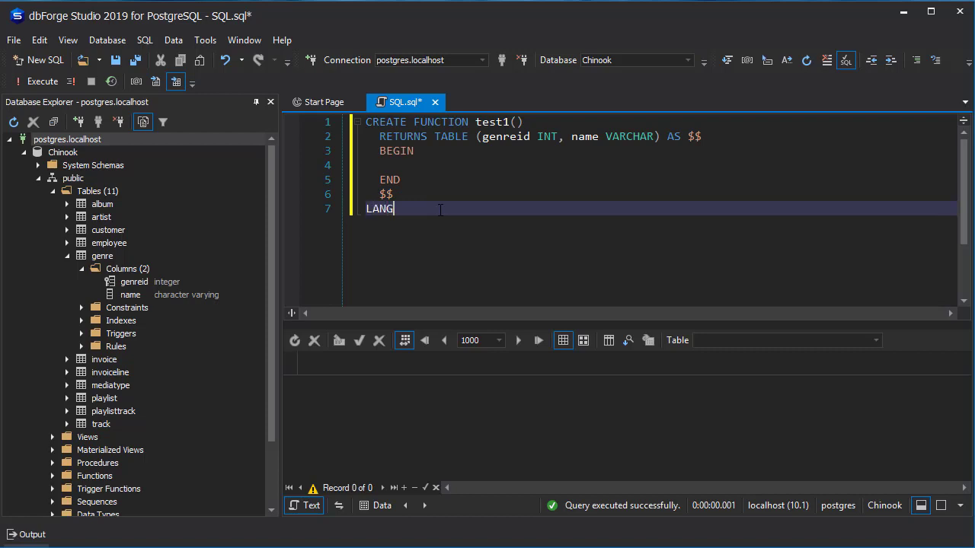
pyautogui.write('UAGE')
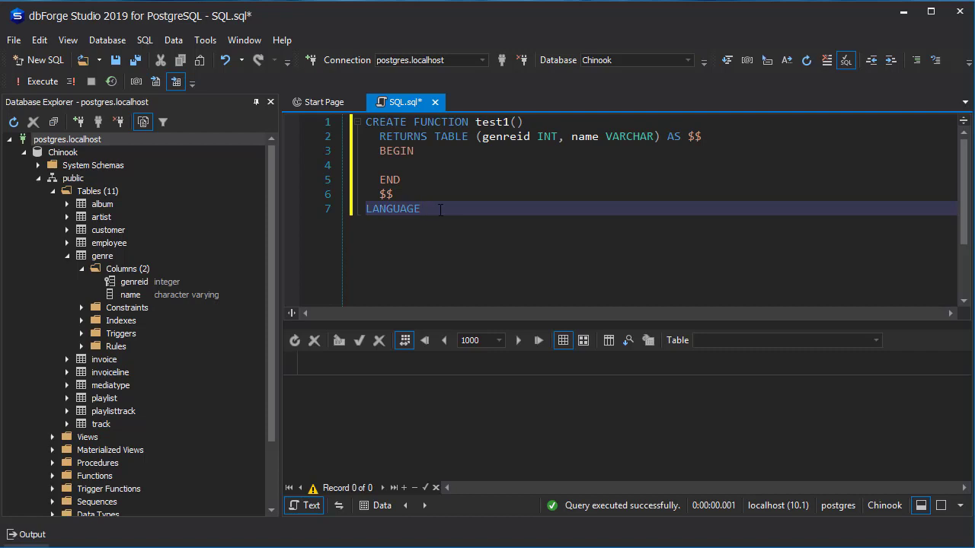
pyautogui.write("'")
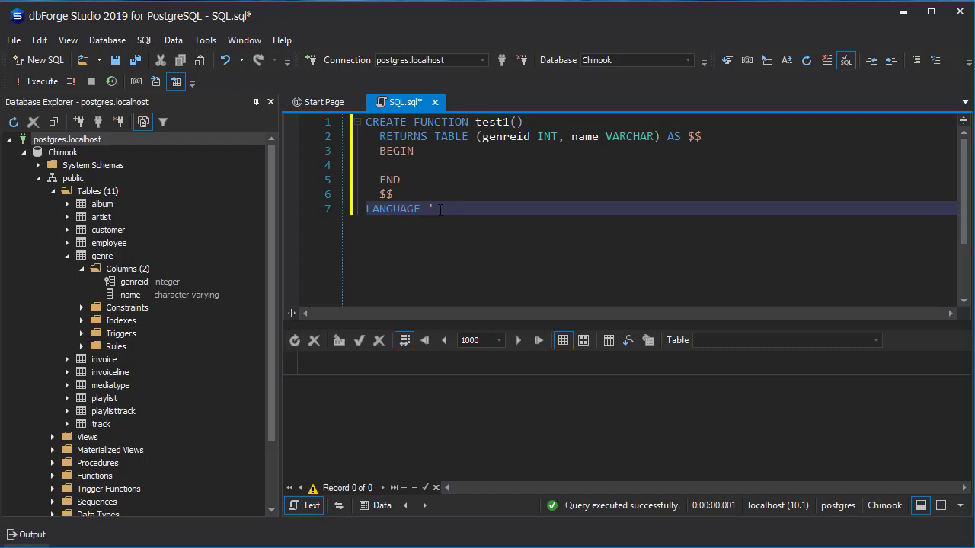
pyautogui.write("'")
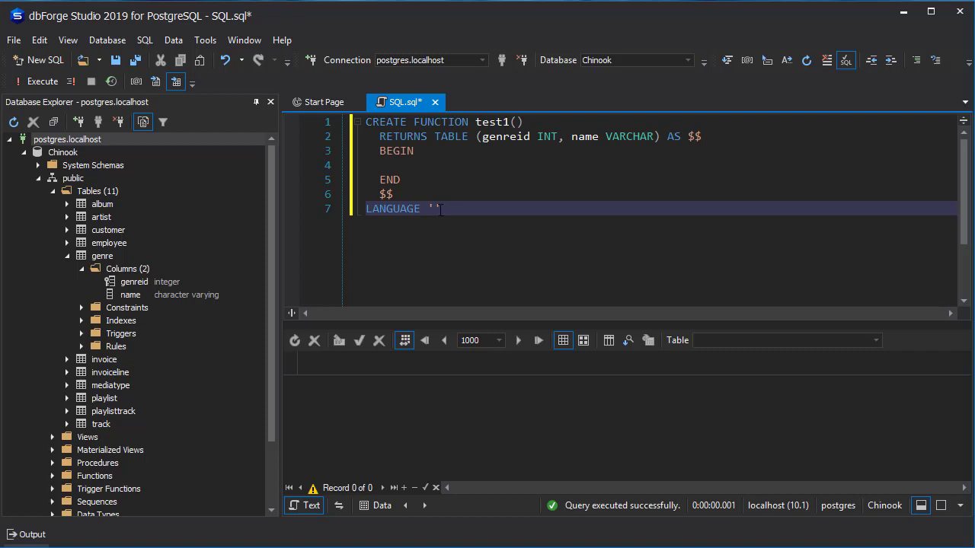
pyautogui.write(';')
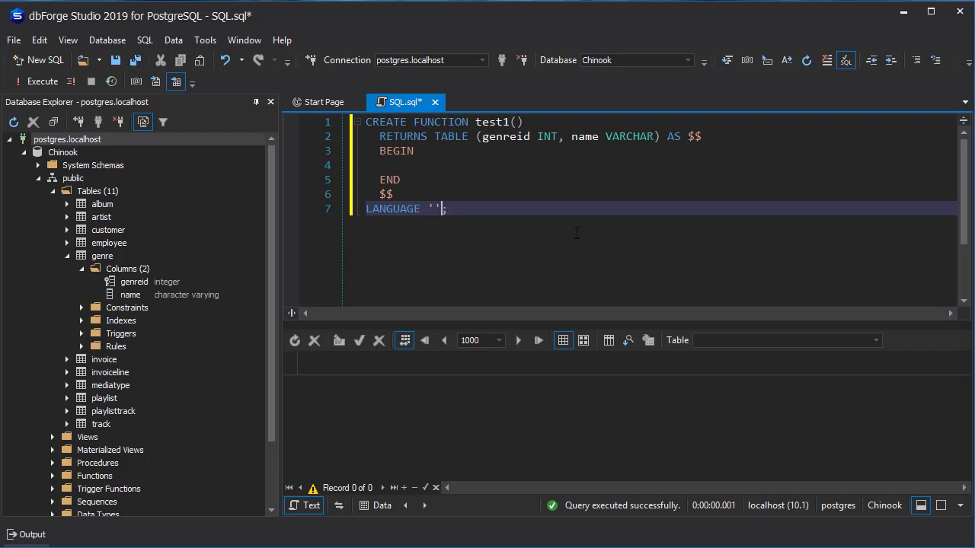
pyautogui.write('PL')
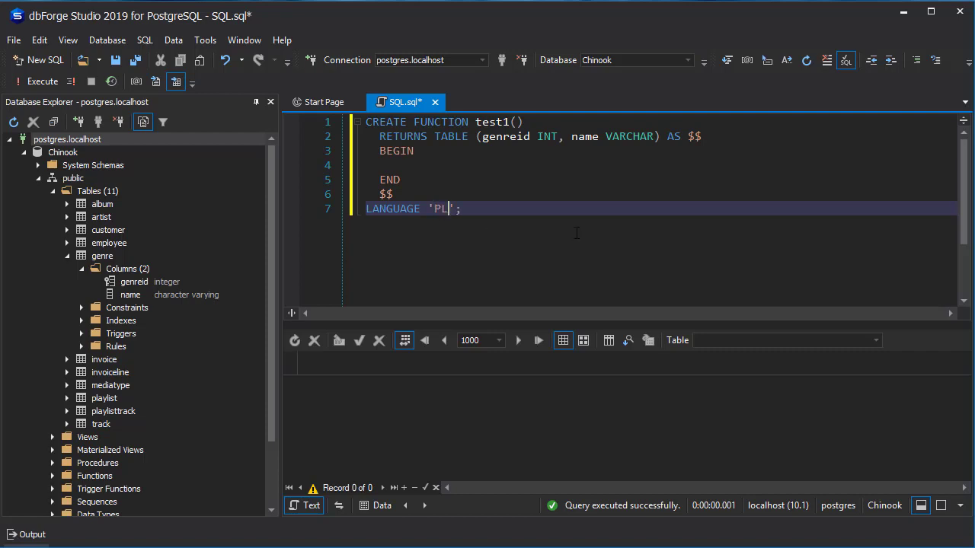
pyautogui.write('pl')
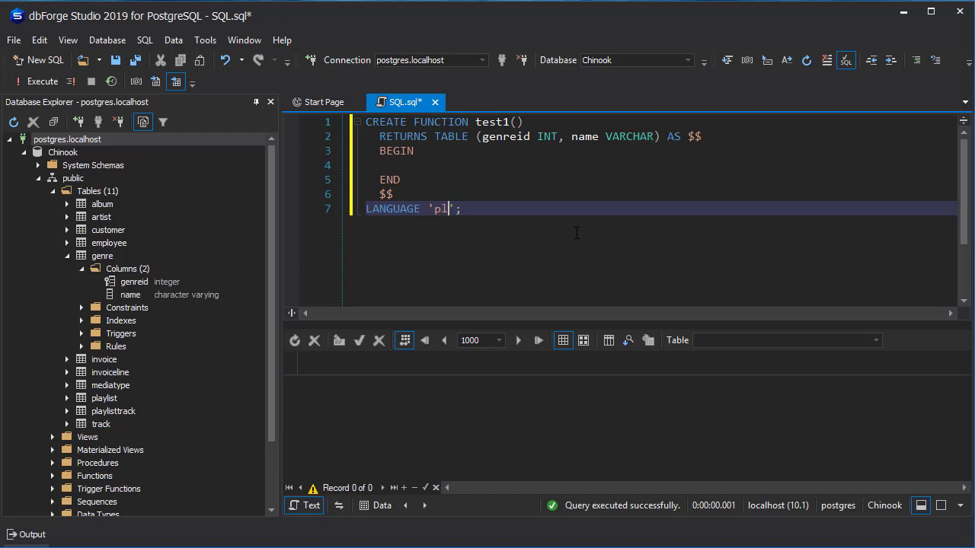
pyautogui.write('pgsql')
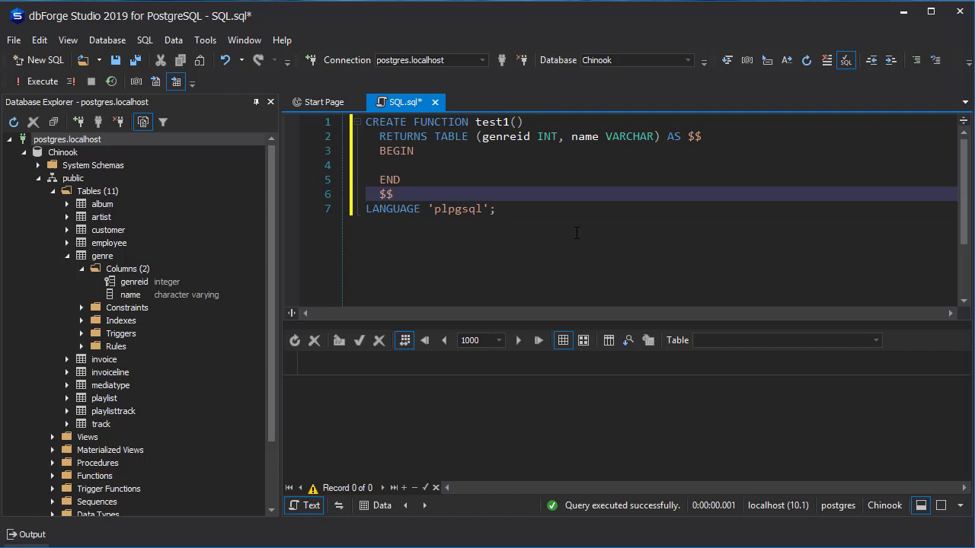
pyautogui.click(482, 209)
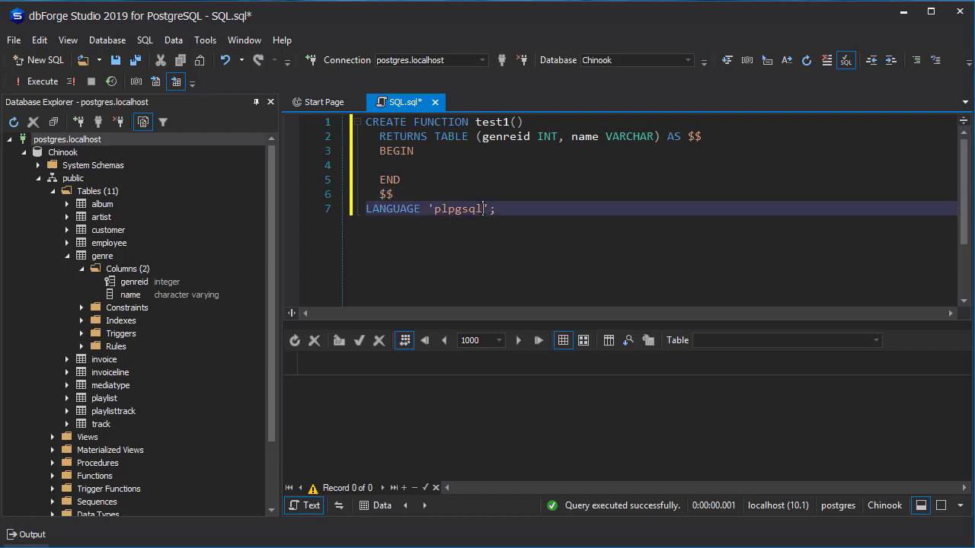
pyautogui.doubleClick(457, 209)
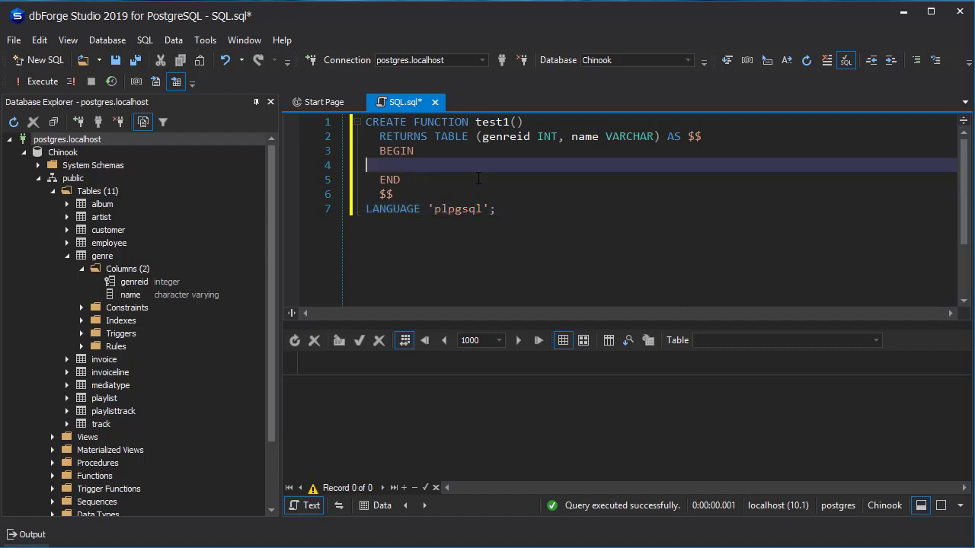
pyautogui.moveTo(503, 180)
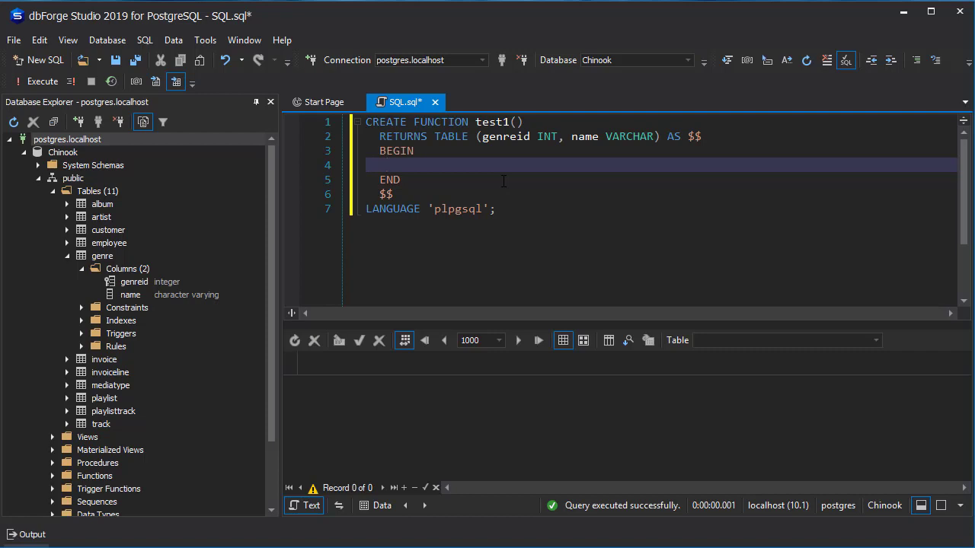
# Write RETURN QUERY on the empty line inside the BEGIN…END block.
pyautogui.write('RE')
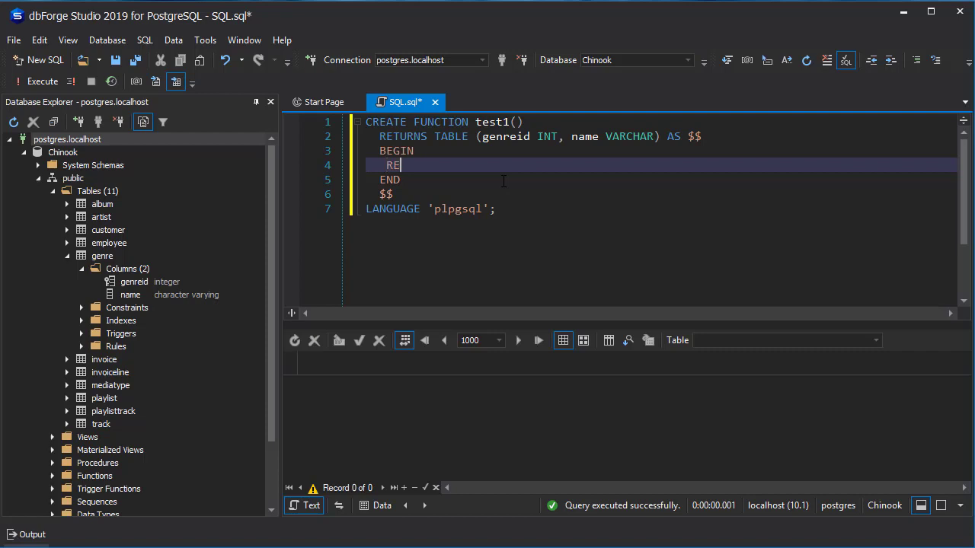
pyautogui.write('TURNE')
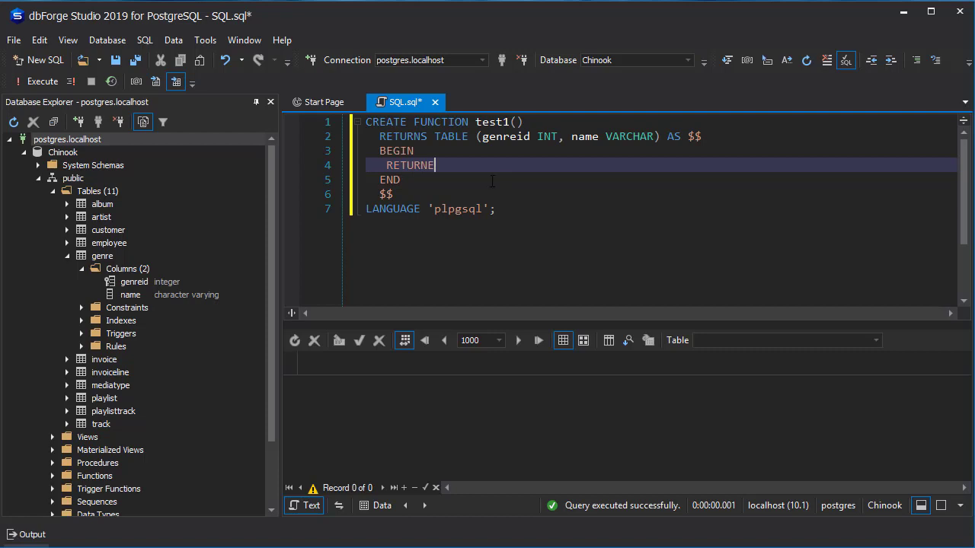
pyautogui.moveTo(482, 170)
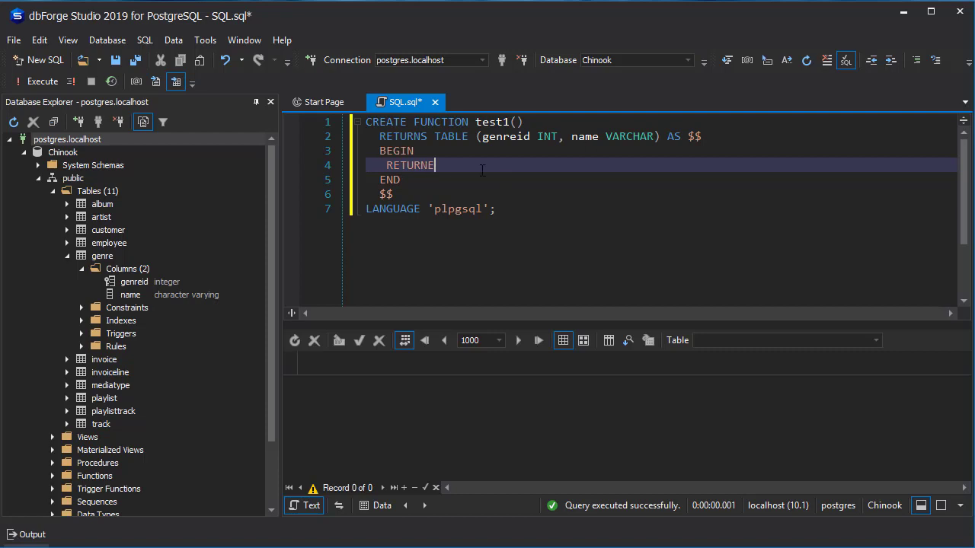
pyautogui.press('Backspace')
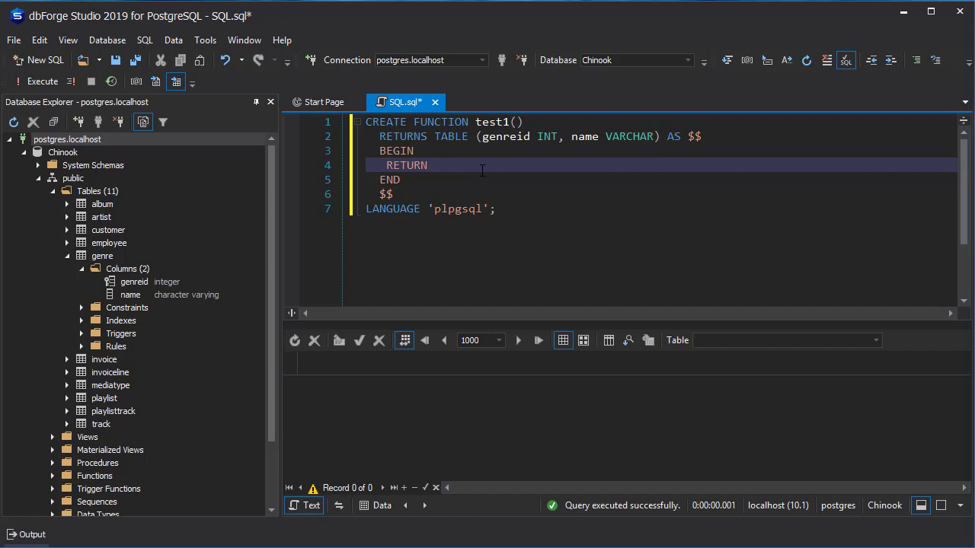
pyautogui.write('QU')
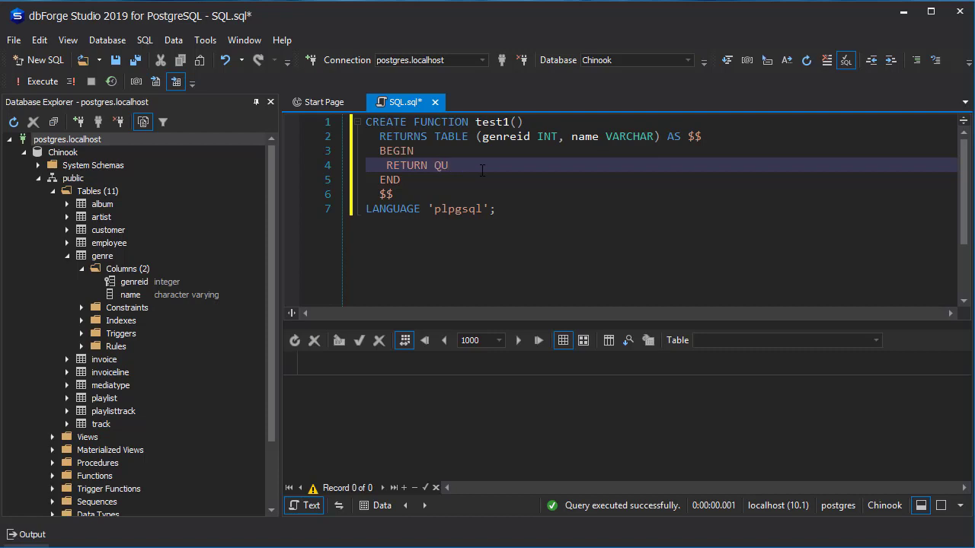
pyautogui.write('ERY')
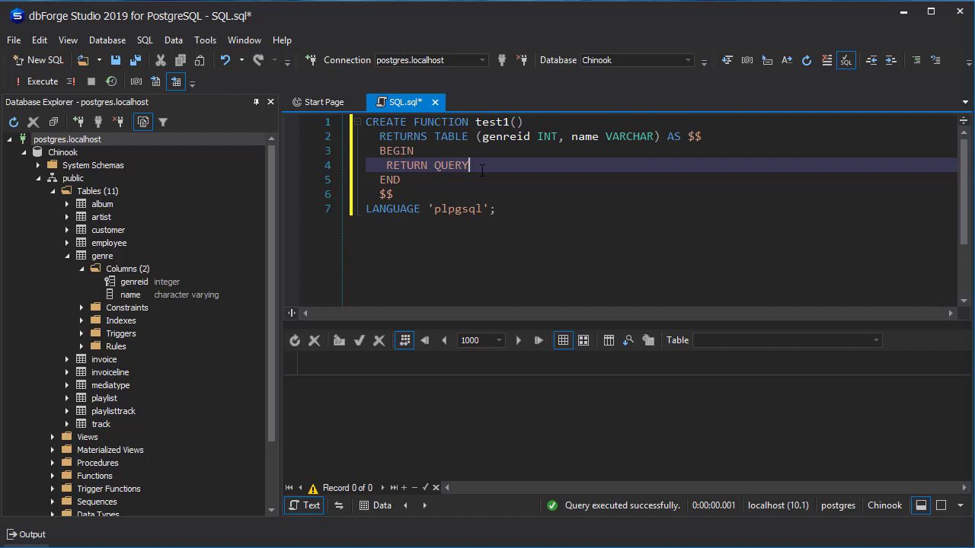
pyautogui.press('Return')
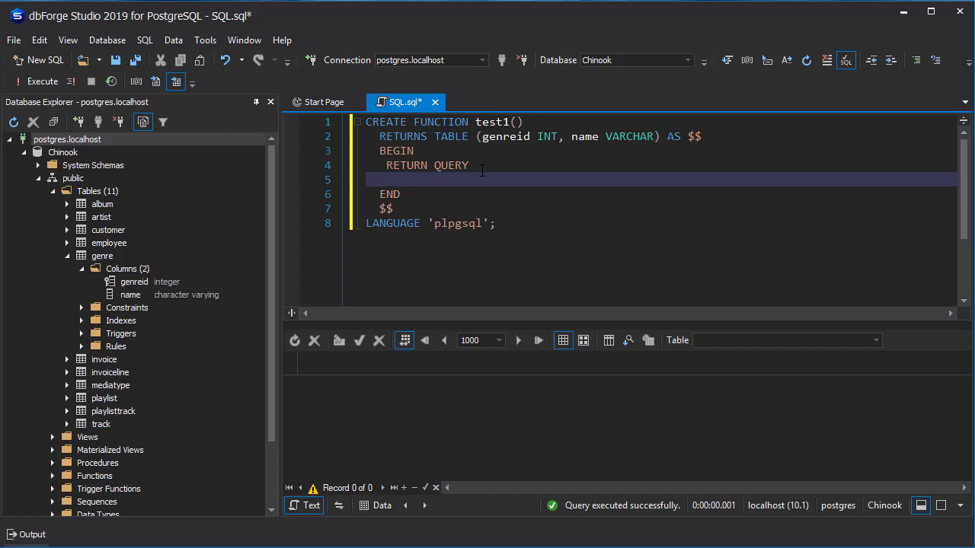
# Add SELECT * FROM genre; on the next two lines.
pyautogui.write('s')
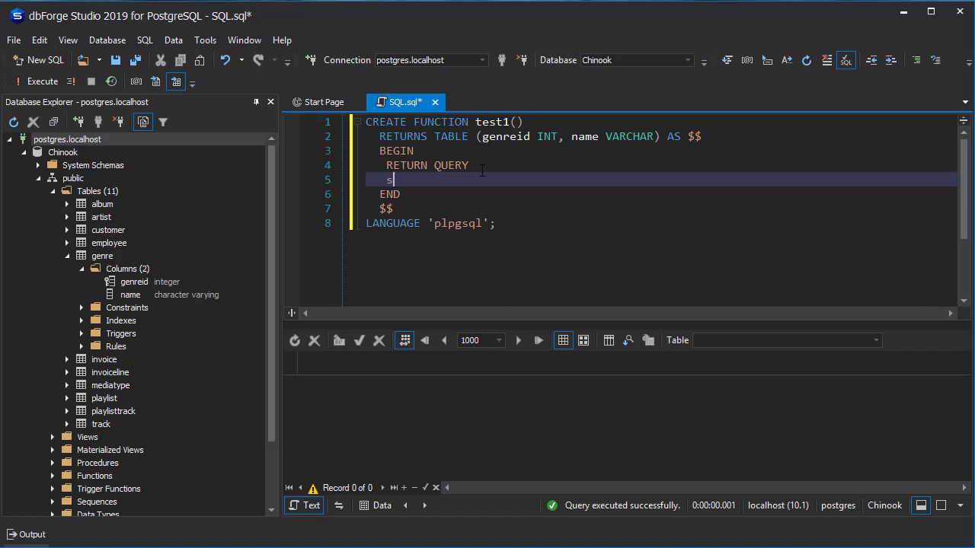
pyautogui.write('ELECT *')
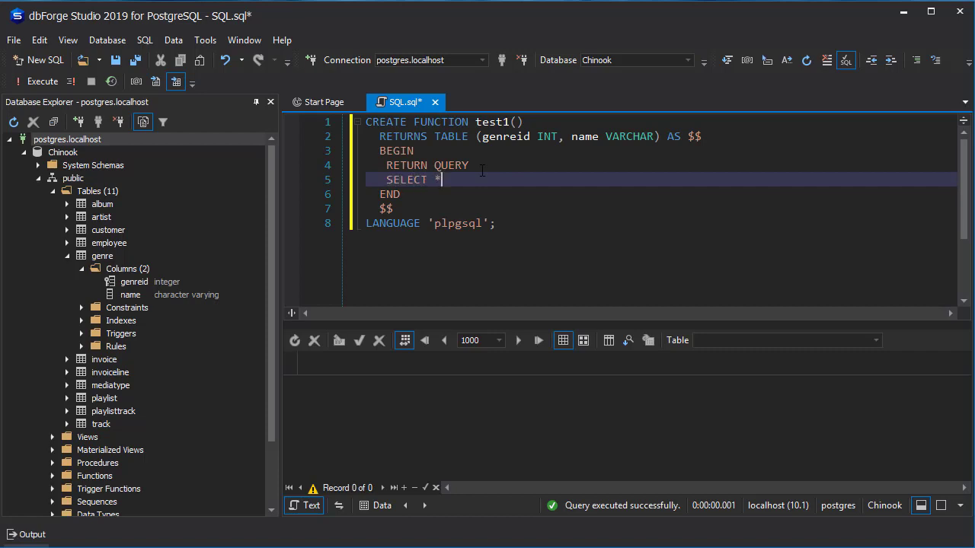
pyautogui.press('Return')
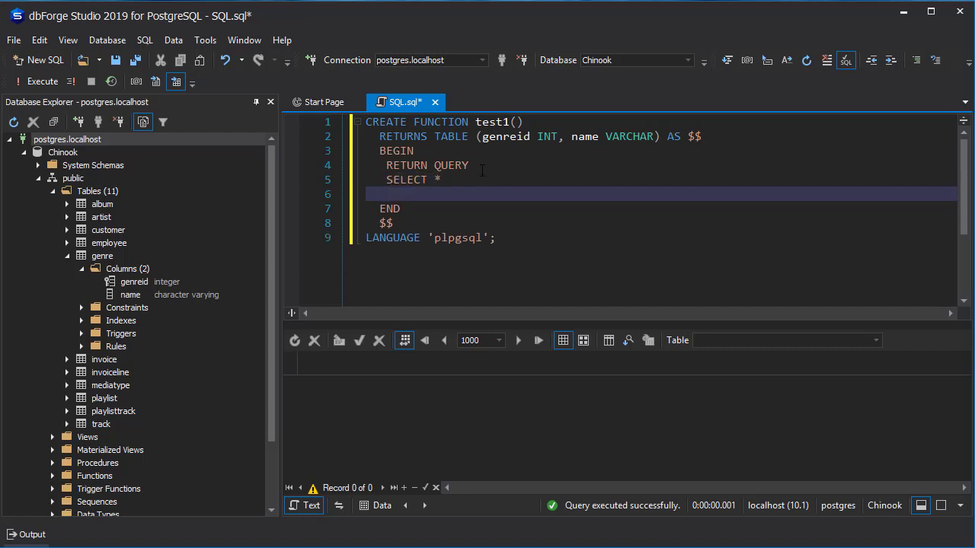
pyautogui.write('FROM')
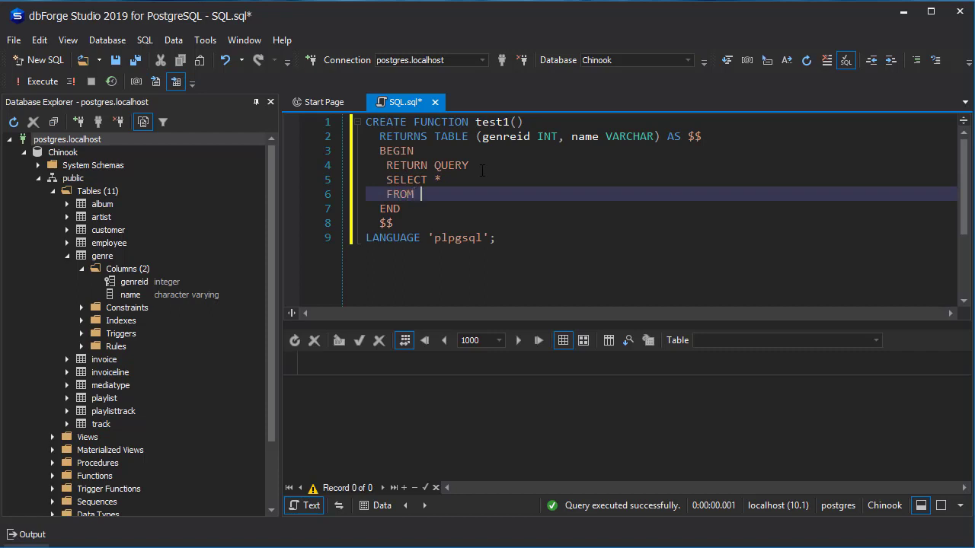
pyautogui.write('gen')
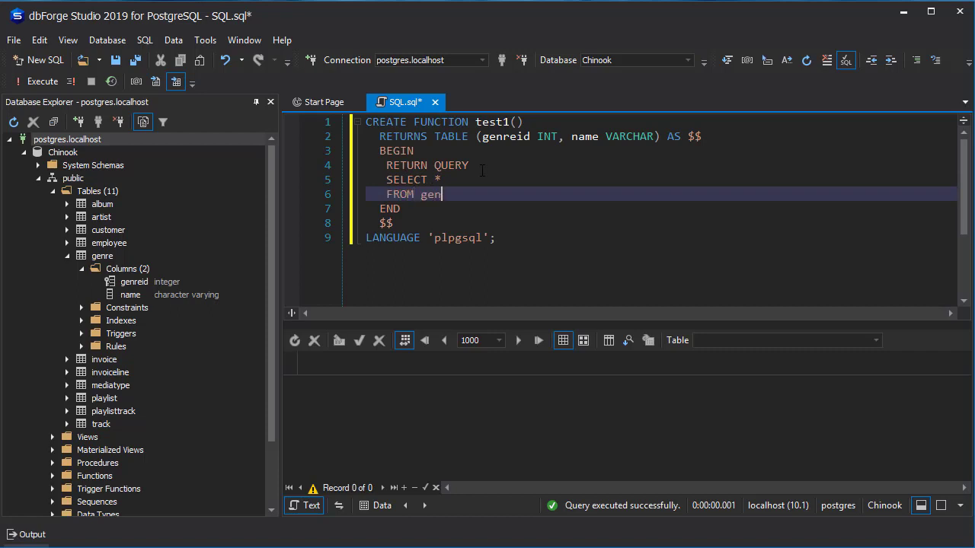
pyautogui.write('re')
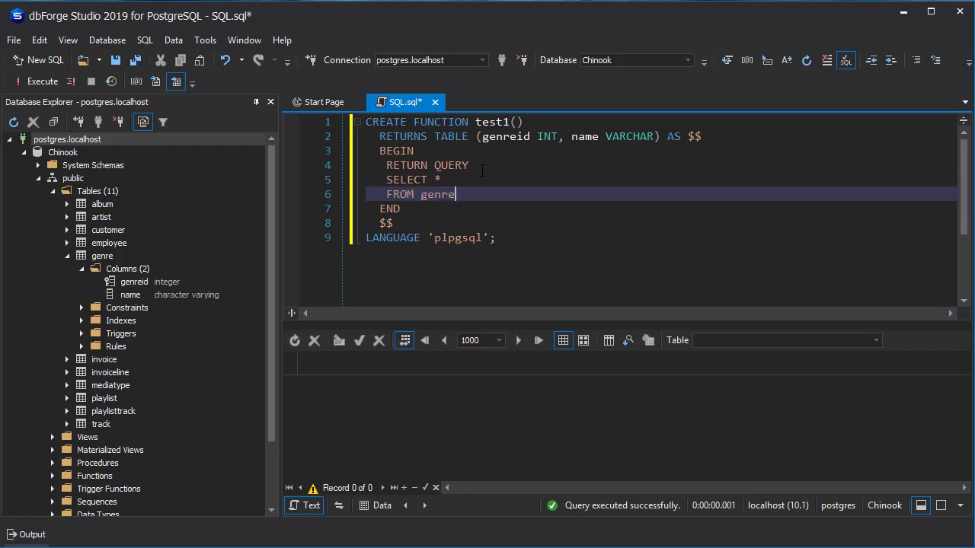
pyautogui.write(';')
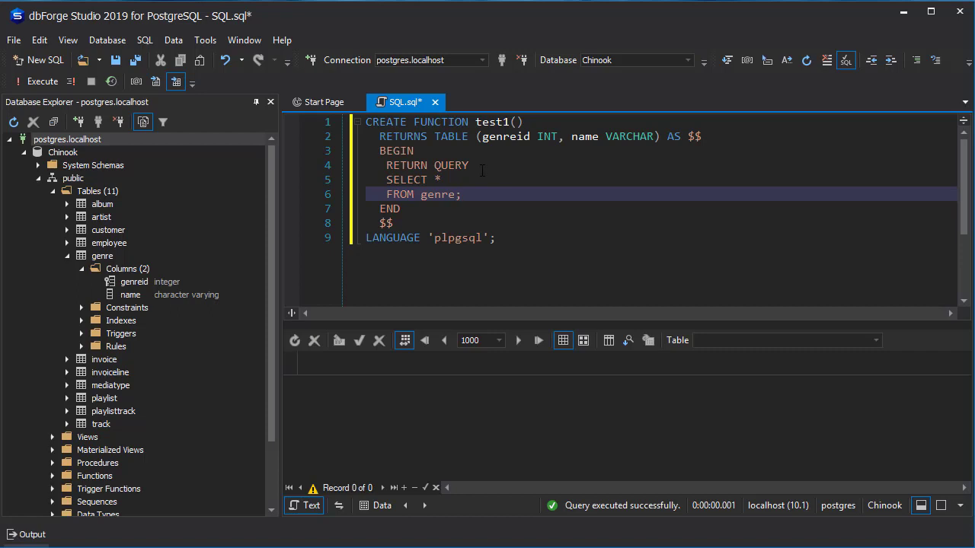
pyautogui.moveTo(458, 203)
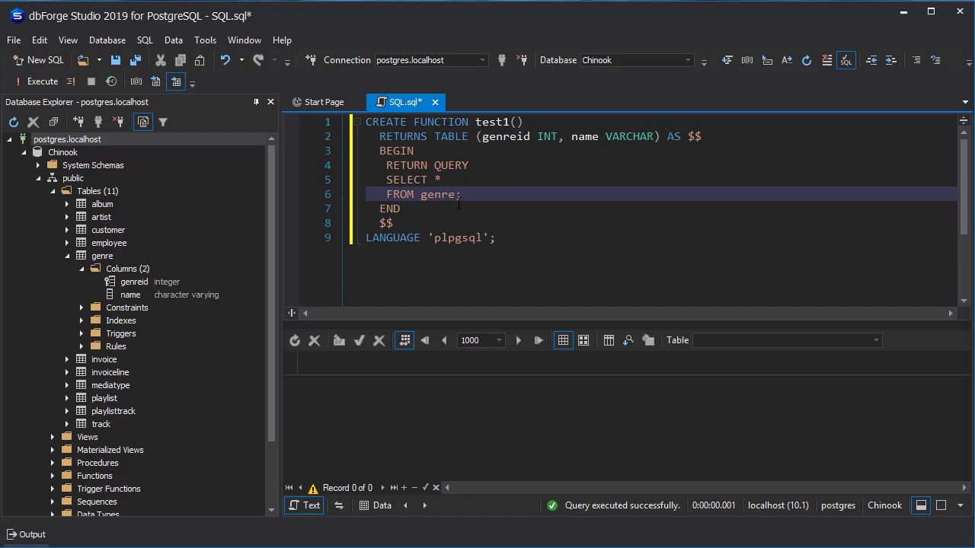
# Execute the script to create the test1() function.
pyautogui.moveTo(384, 180); pyautogui.dragTo(460, 194)
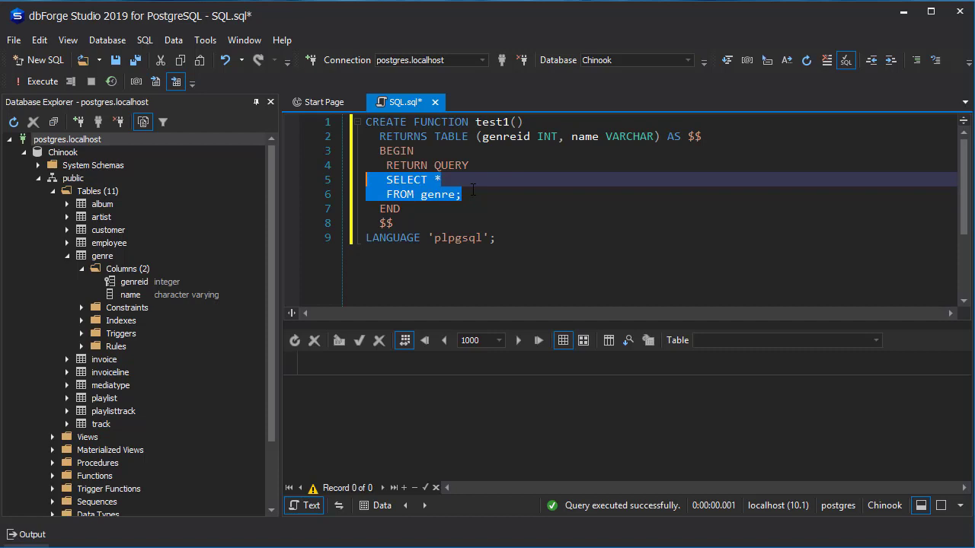
pyautogui.click(494, 238)
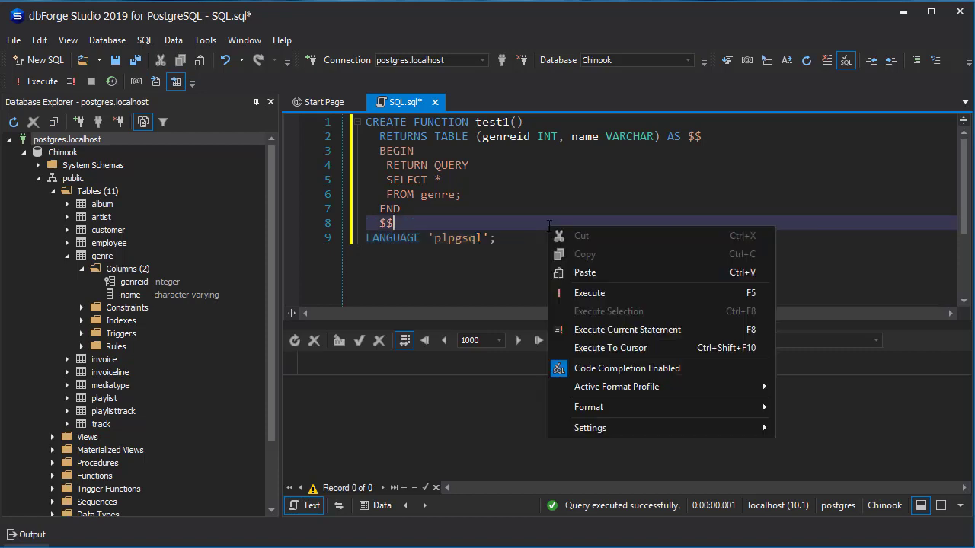
pyautogui.moveTo(589, 293)
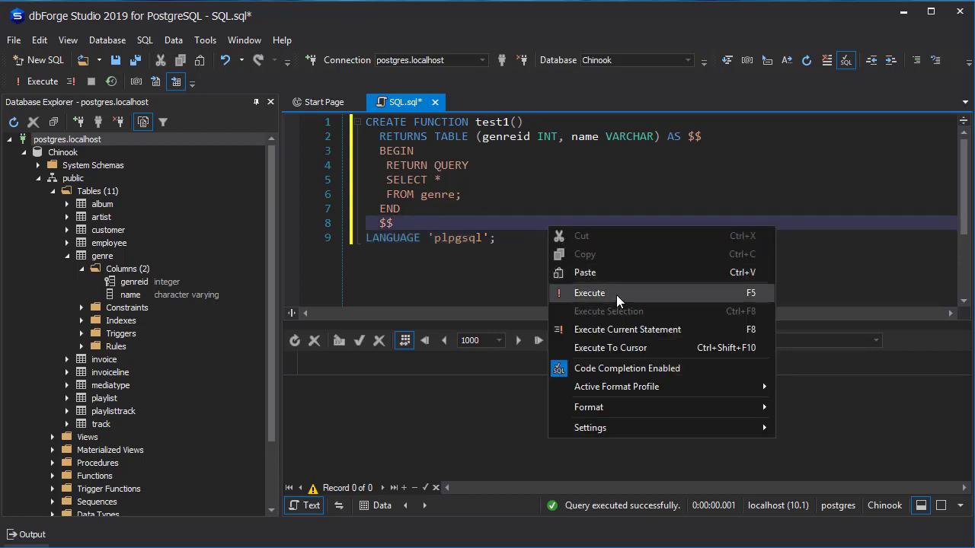
pyautogui.click(589, 293)
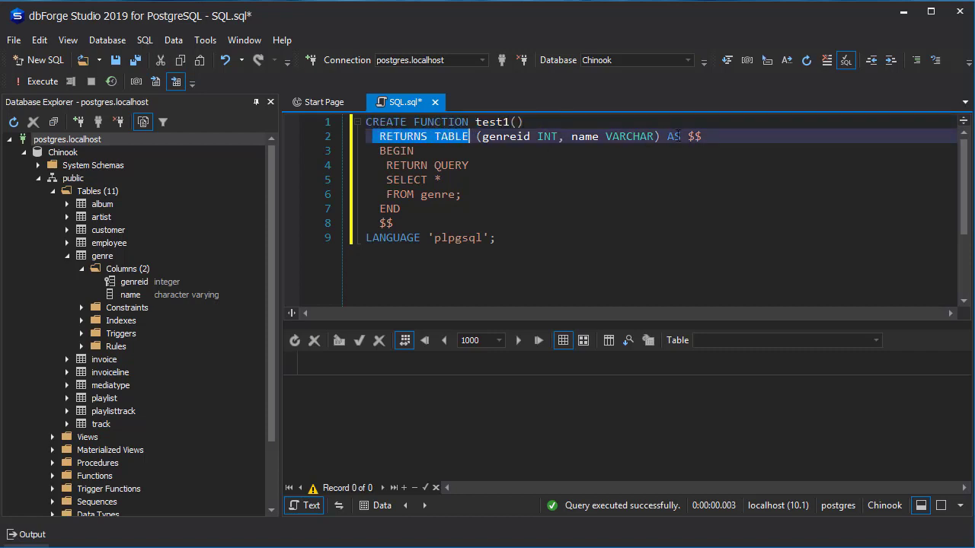
# Point out the function body, then add blank lines after LANGUAGE 'plpgsql';.
pyautogui.click(693, 137)
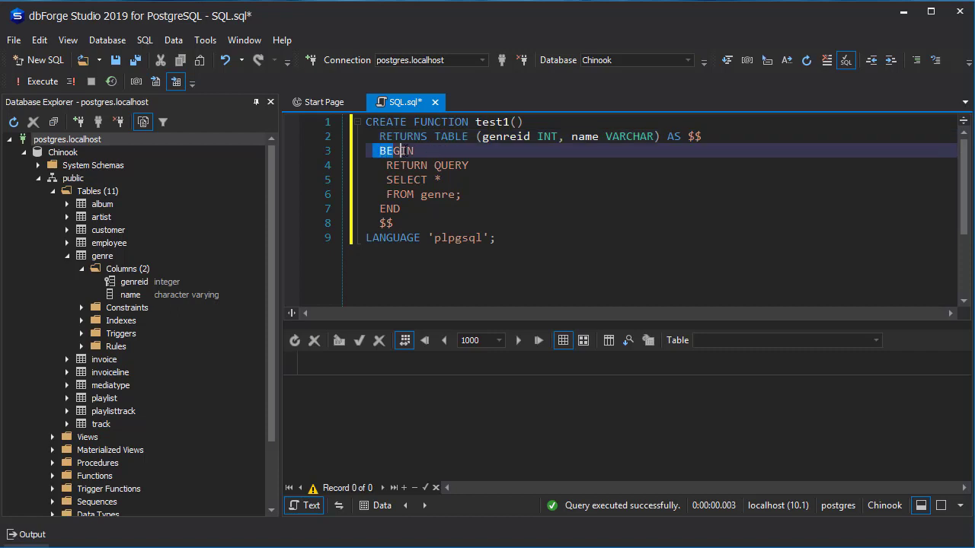
pyautogui.click(389, 209)
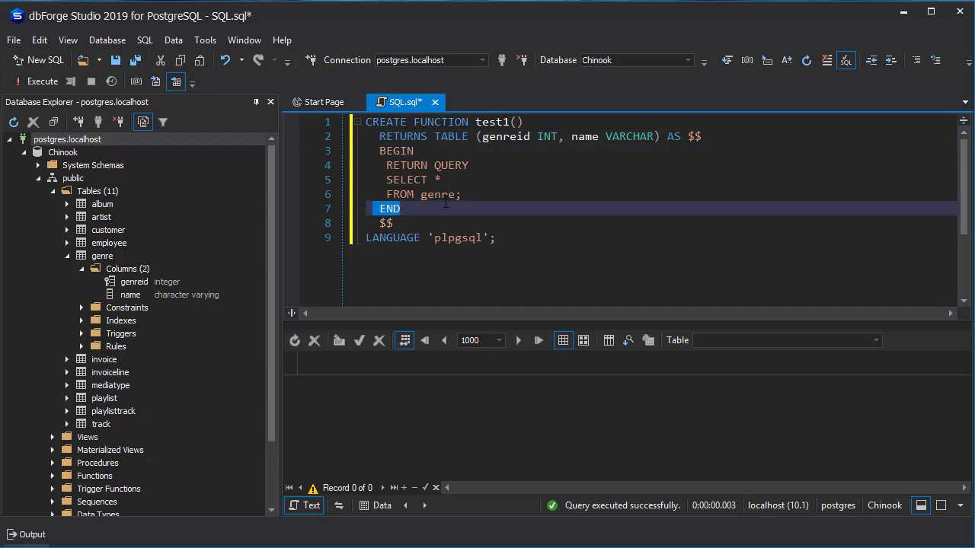
pyautogui.moveTo(466, 194)
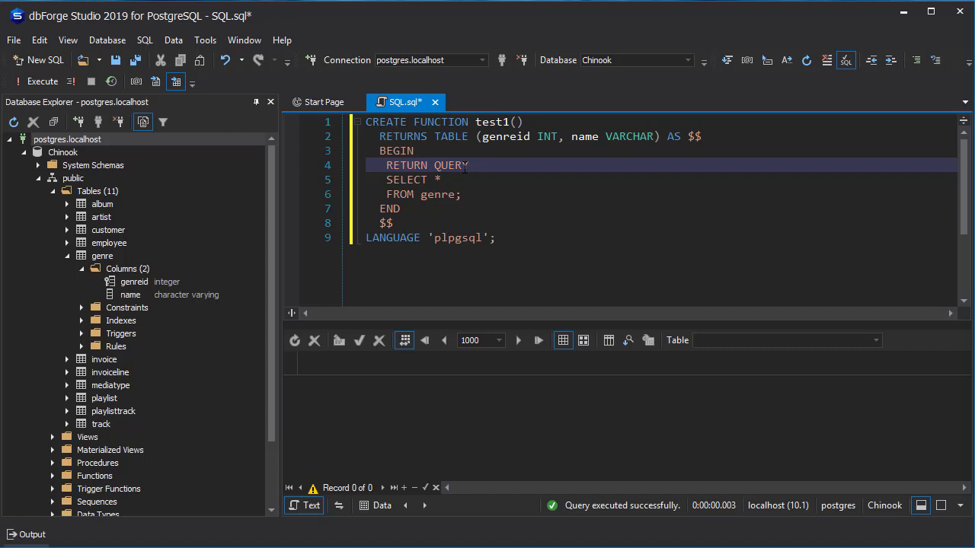
pyautogui.moveTo(513, 246)
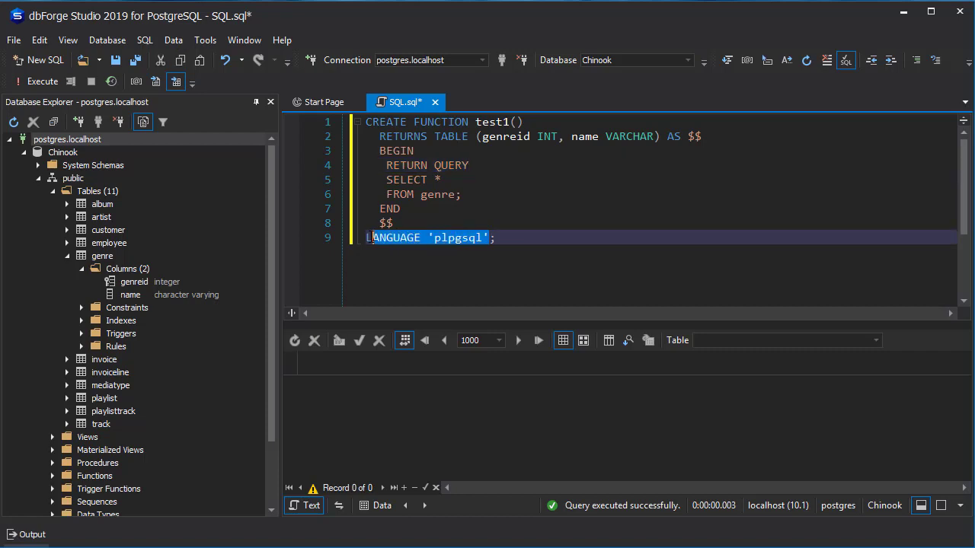
pyautogui.click(518, 287)
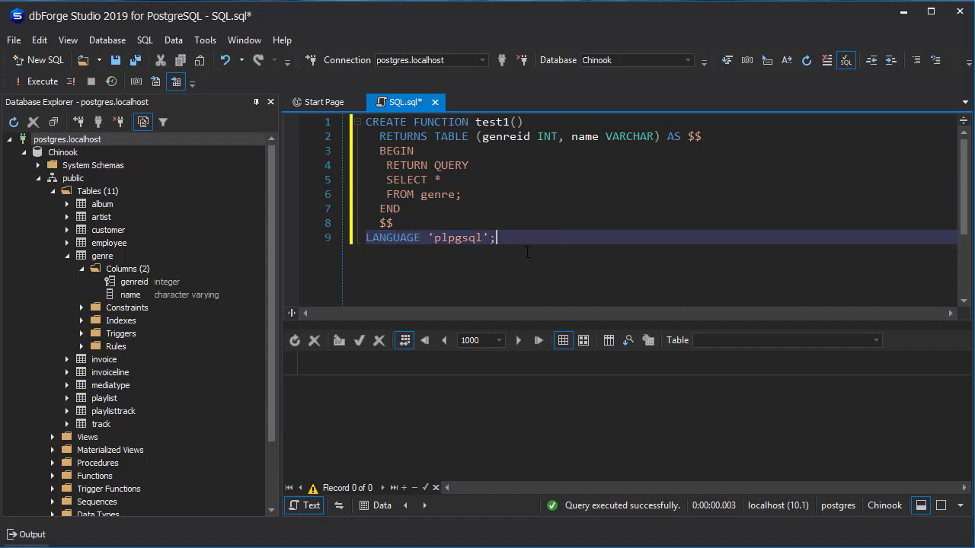
pyautogui.press('Enter')
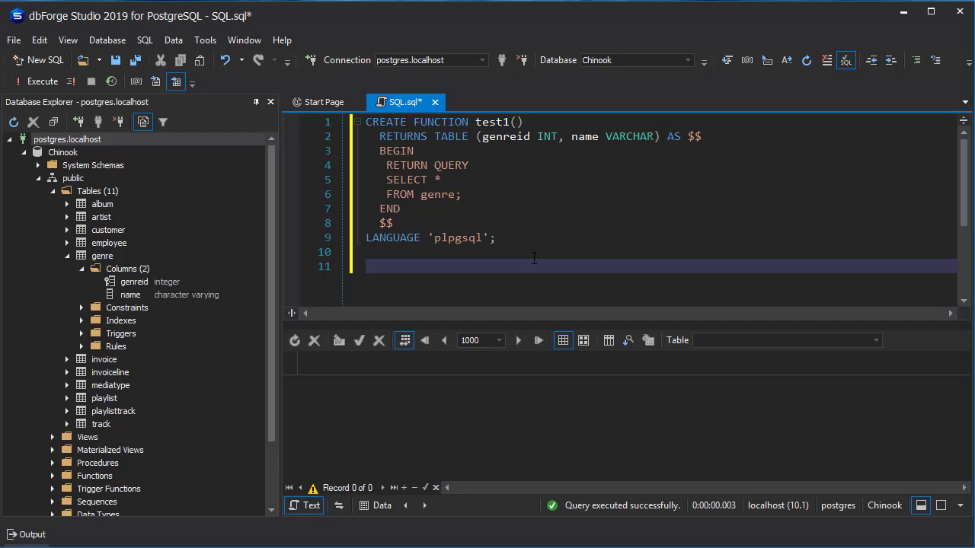
# Add and execute SELECT * FROM test();, which fails because test() doesn't exist.
pyautogui.click(370, 266)
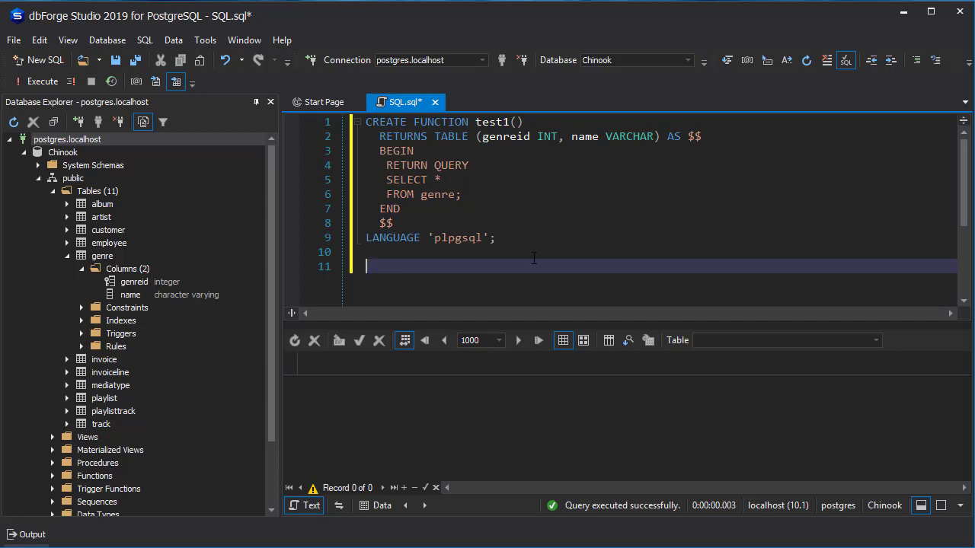
pyautogui.write('test1')
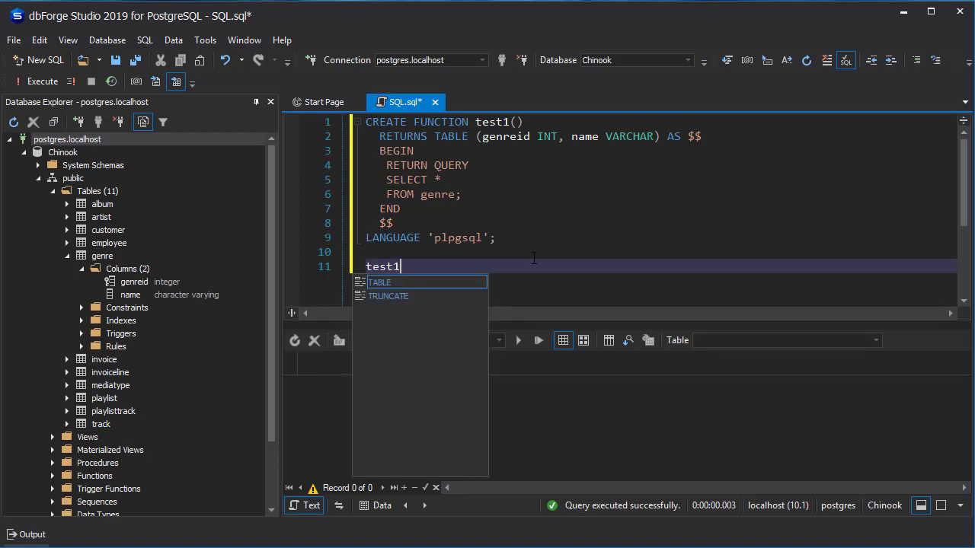
pyautogui.write('()')
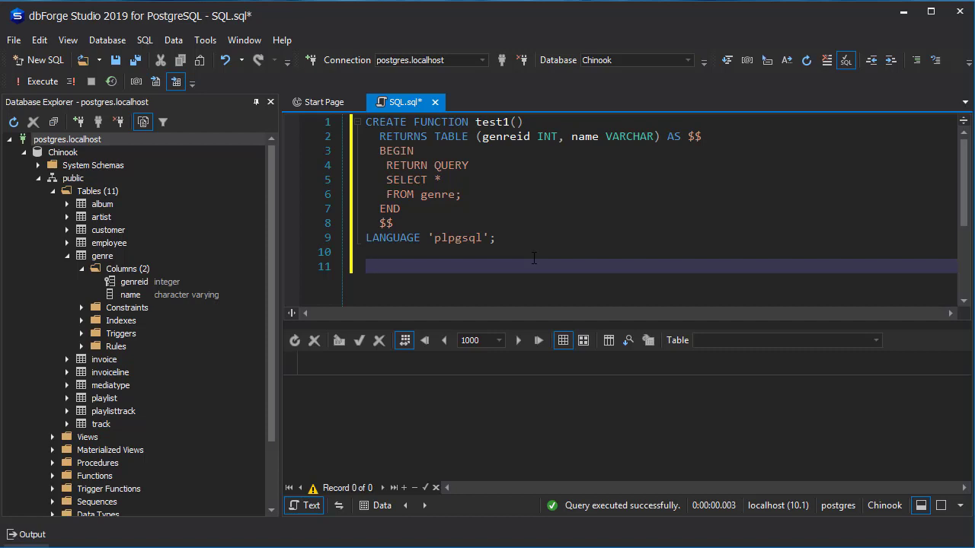
pyautogui.write('S')
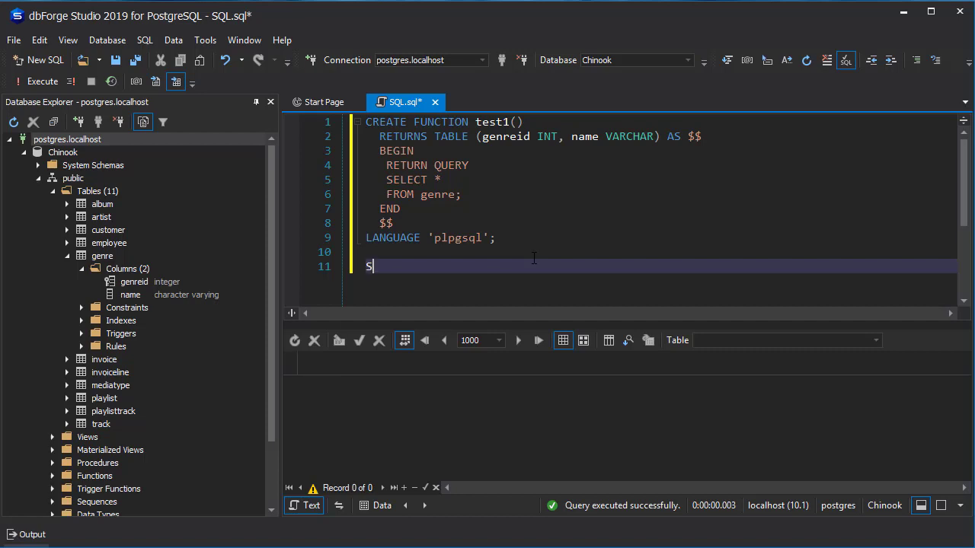
pyautogui.write('ELECT')
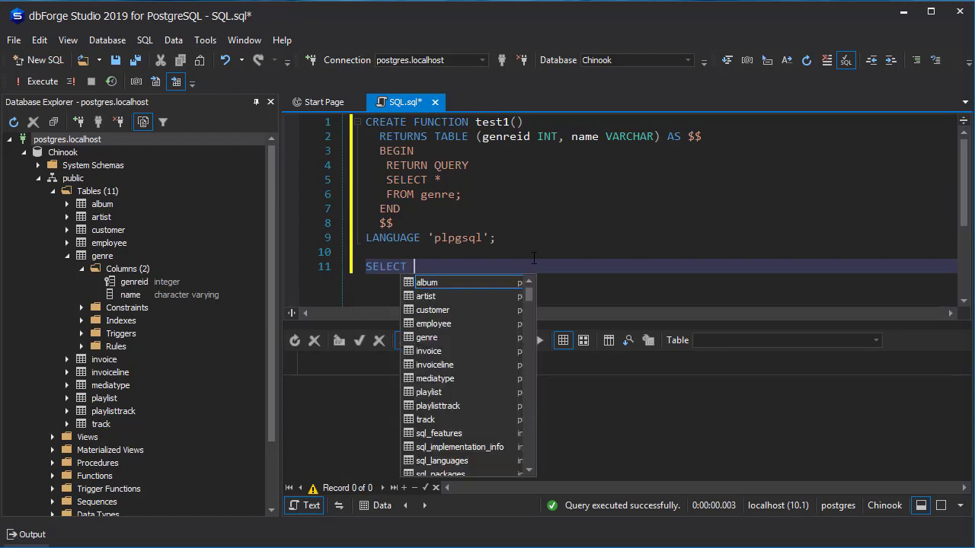
pyautogui.write('* FROM')
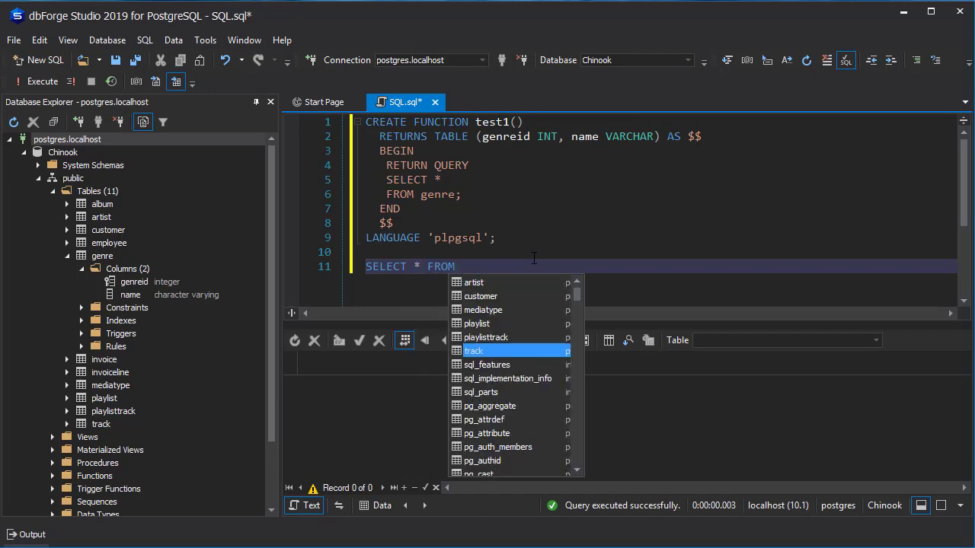
pyautogui.write('t')
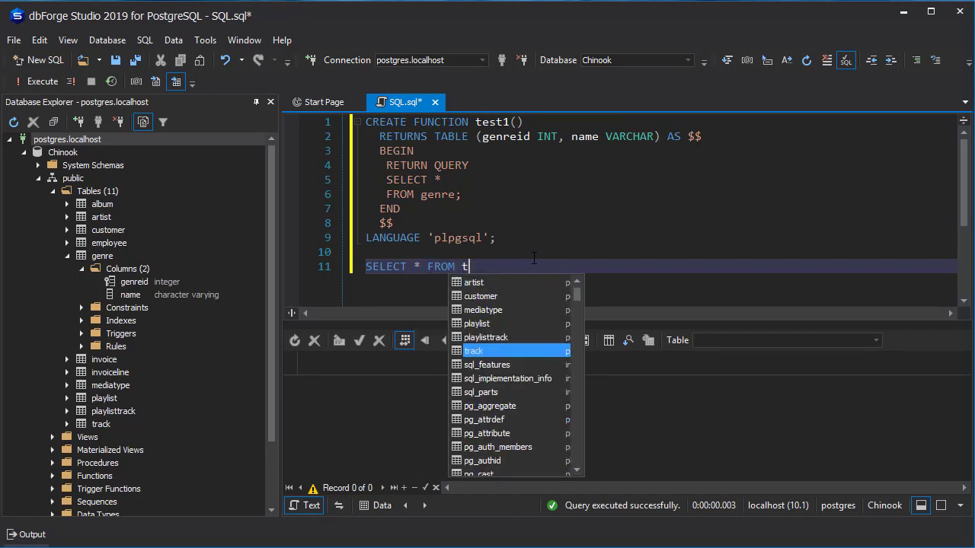
pyautogui.write('est();')
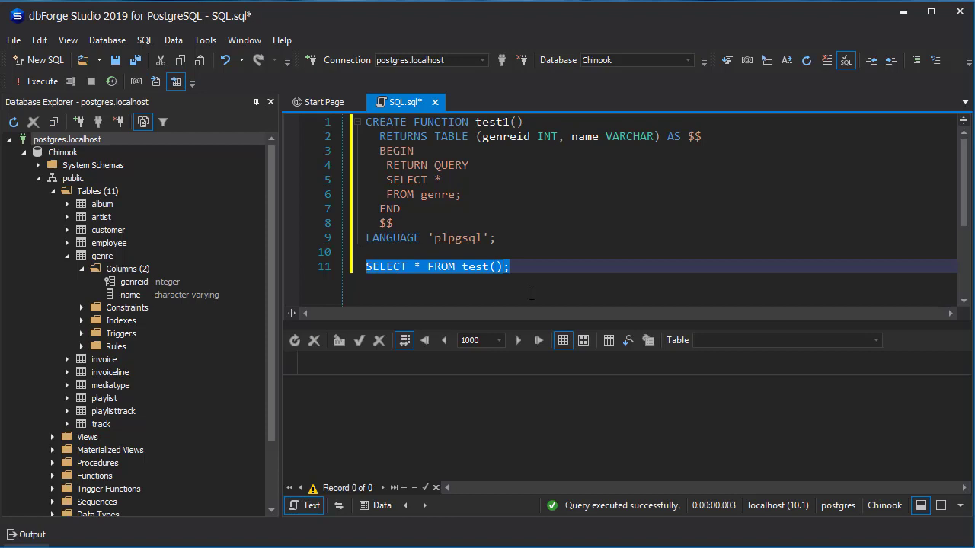
pyautogui.rightClick(502, 267)
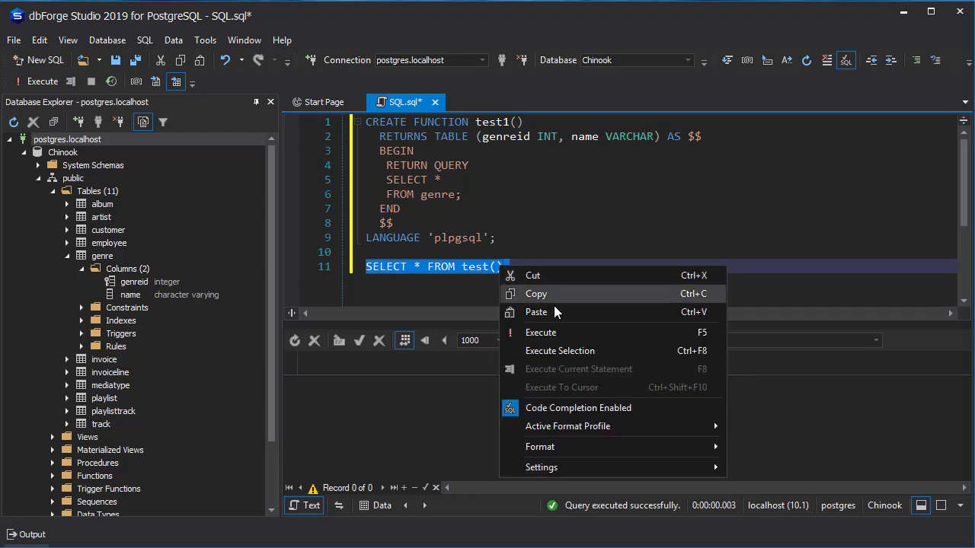
pyautogui.click(541, 332)
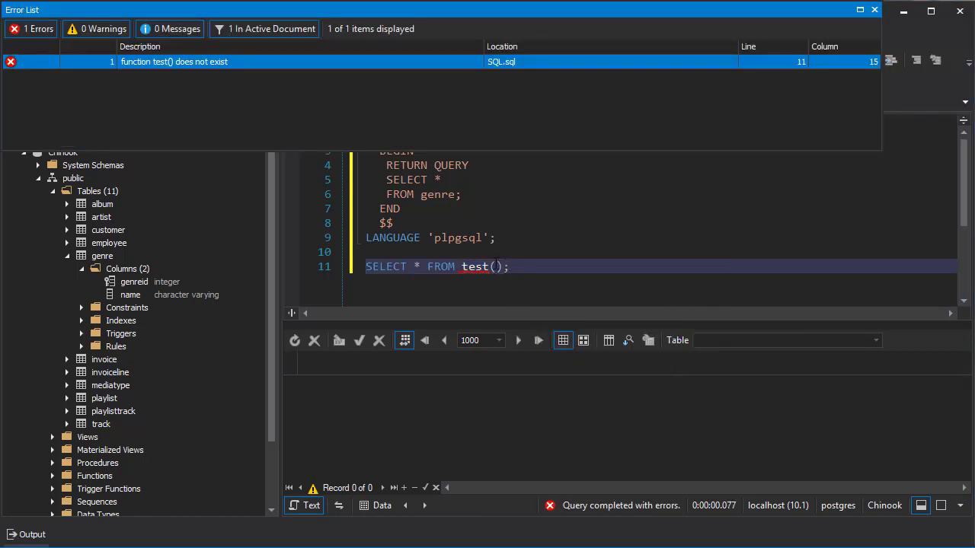
# Correct the call to test1(), rerun it, and browse the 25 genre rows.
pyautogui.write('1')
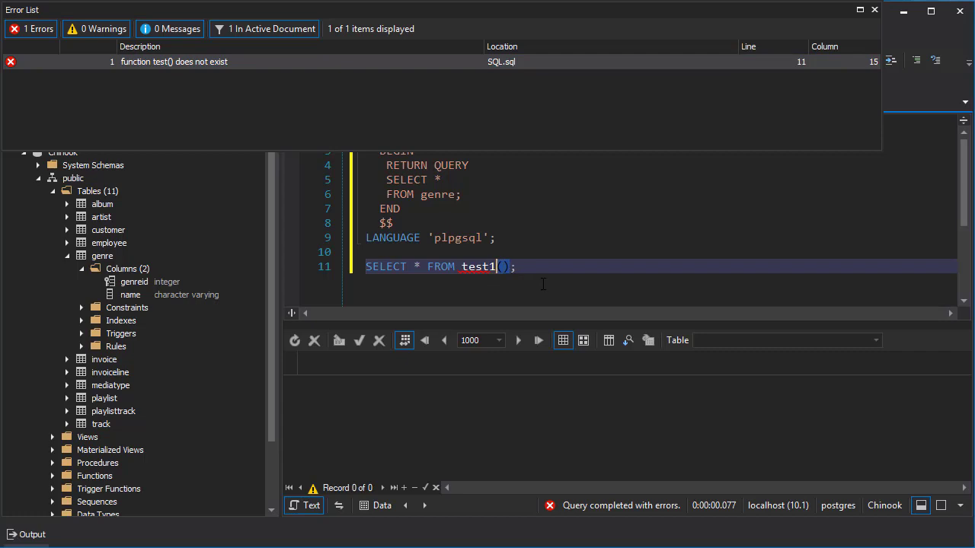
pyautogui.tripleClick(425, 266)
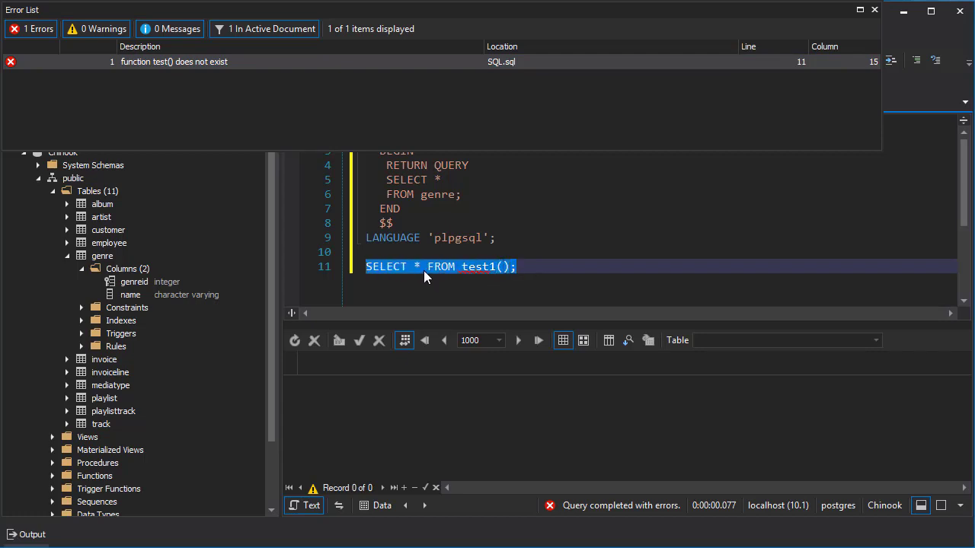
pyautogui.click(294, 340)
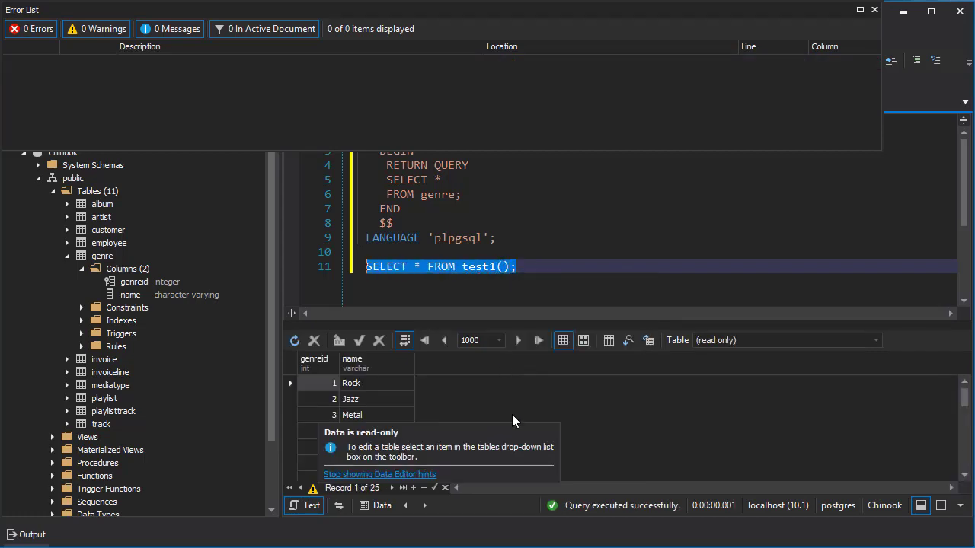
pyautogui.click(351, 398)
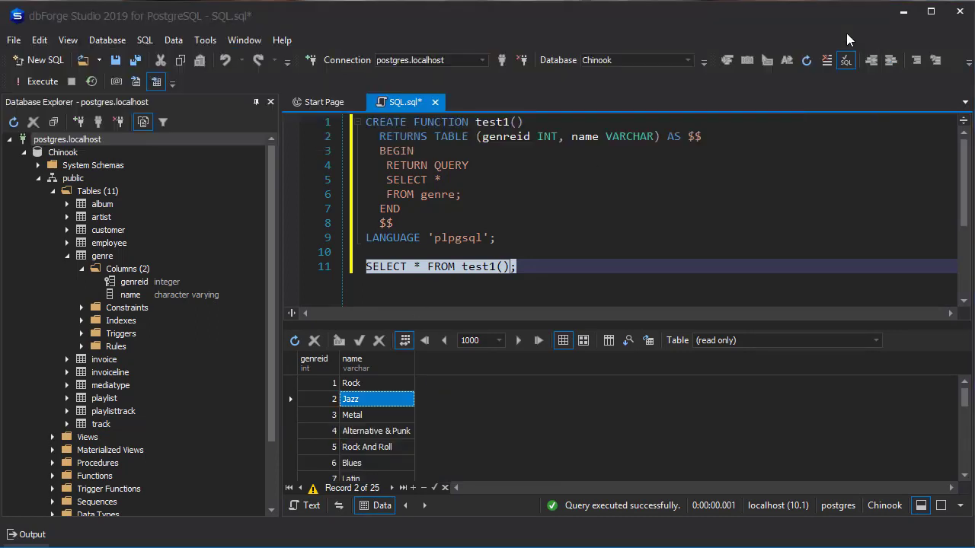
pyautogui.scroll(-3)
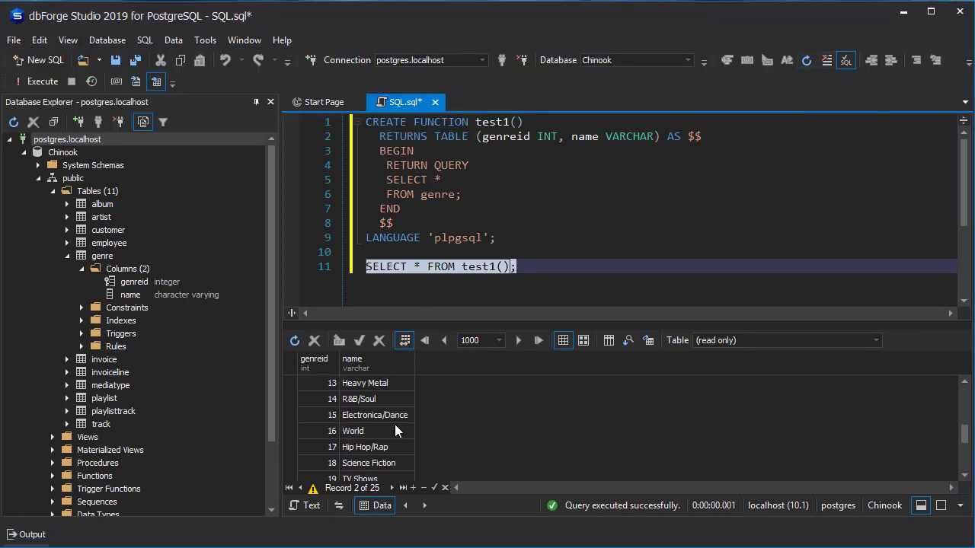
pyautogui.scroll(3)
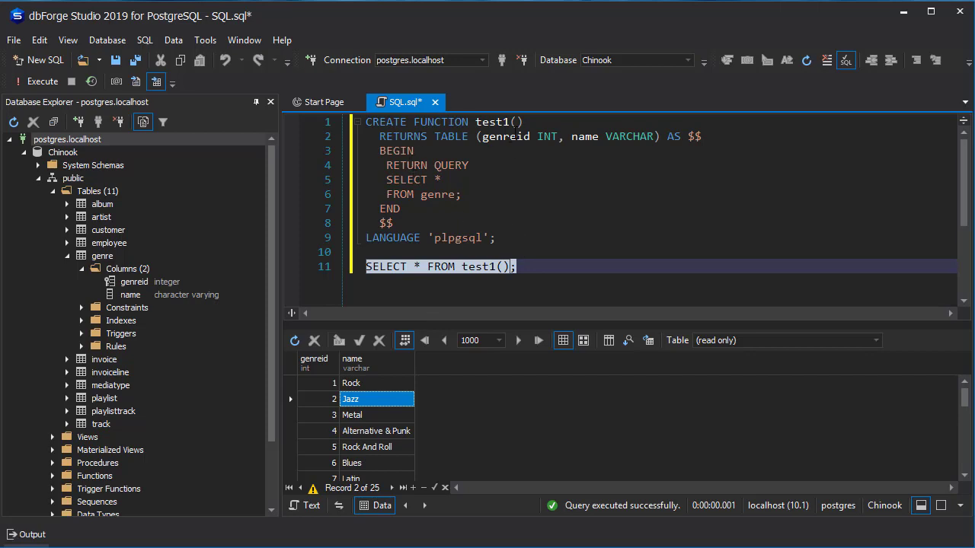
pyautogui.moveTo(539, 259)
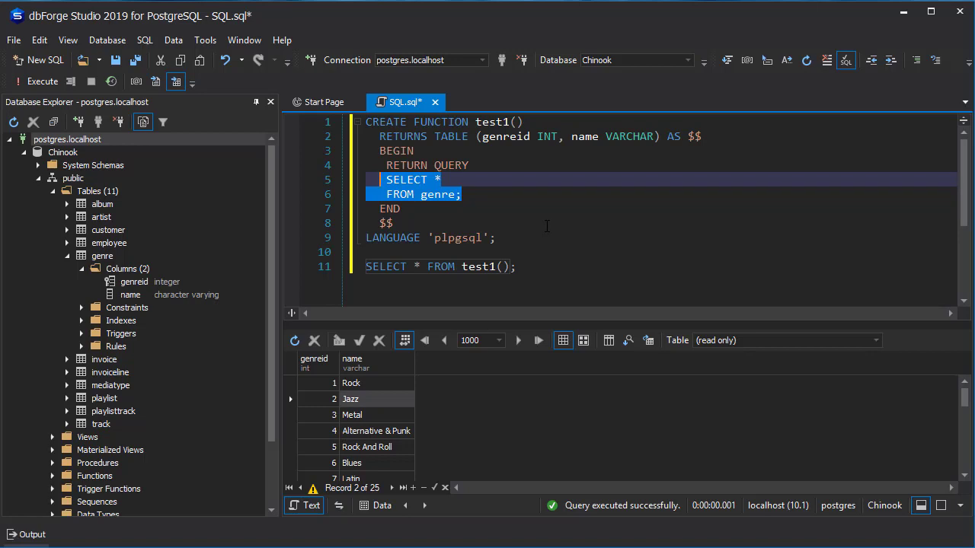
pyautogui.click(495, 267)
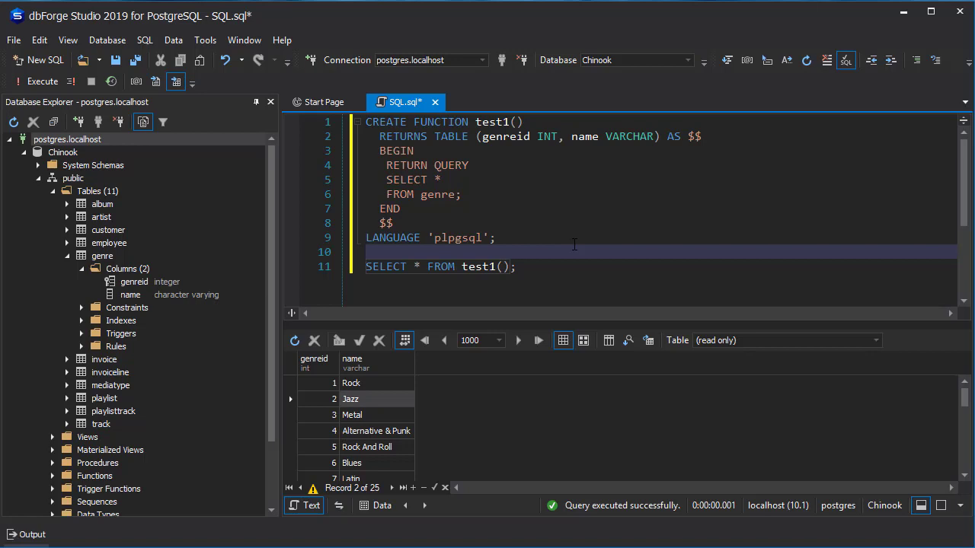
pyautogui.click(366, 252)
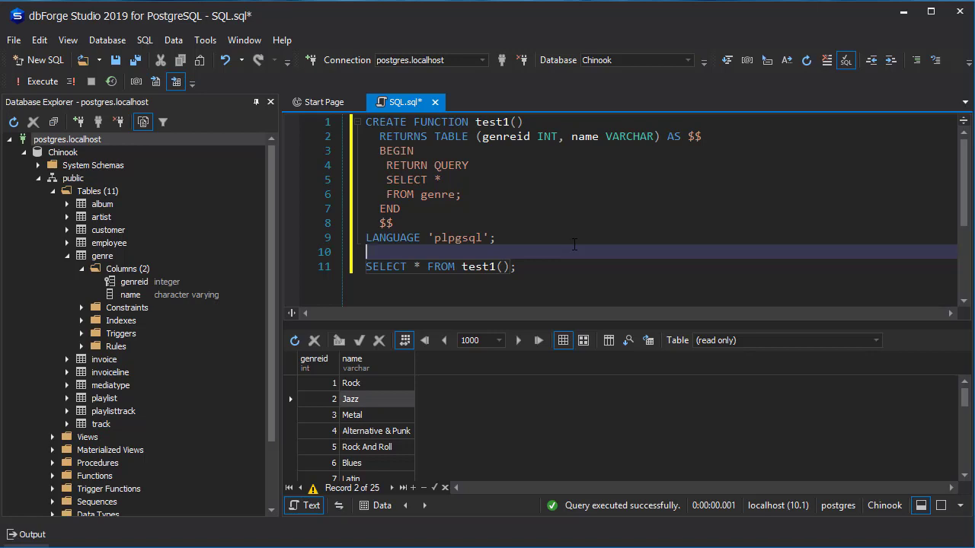
pyautogui.moveTo(506, 148)
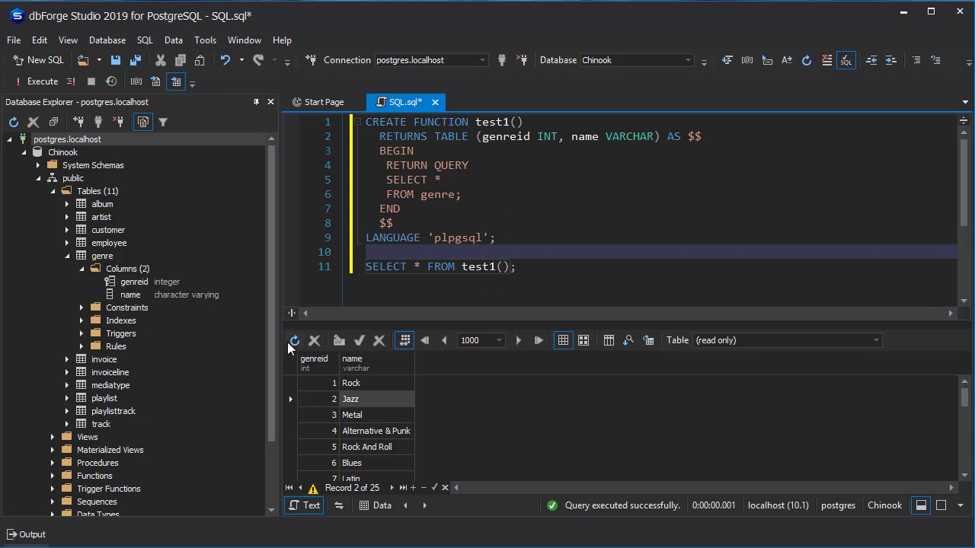
pyautogui.moveTo(107, 214)
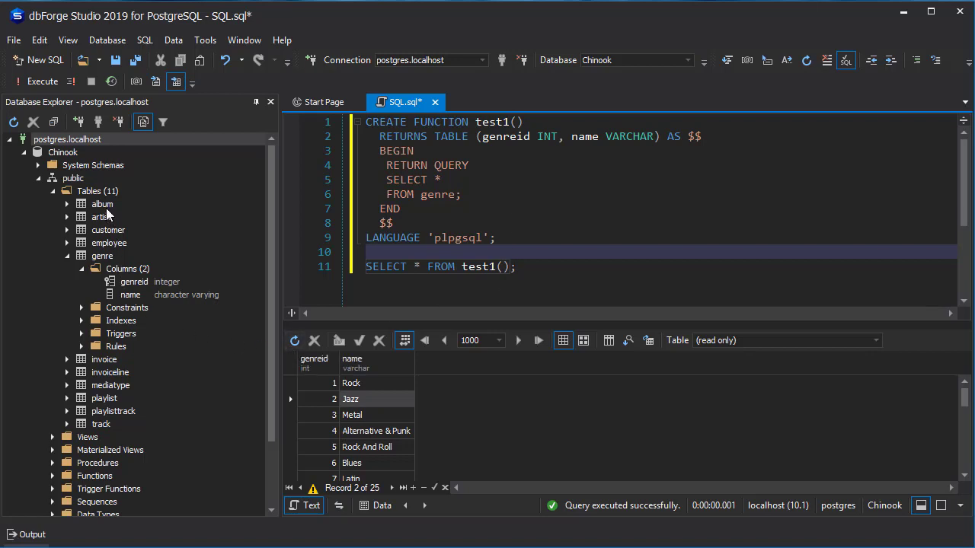
pyautogui.moveTo(206, 268)
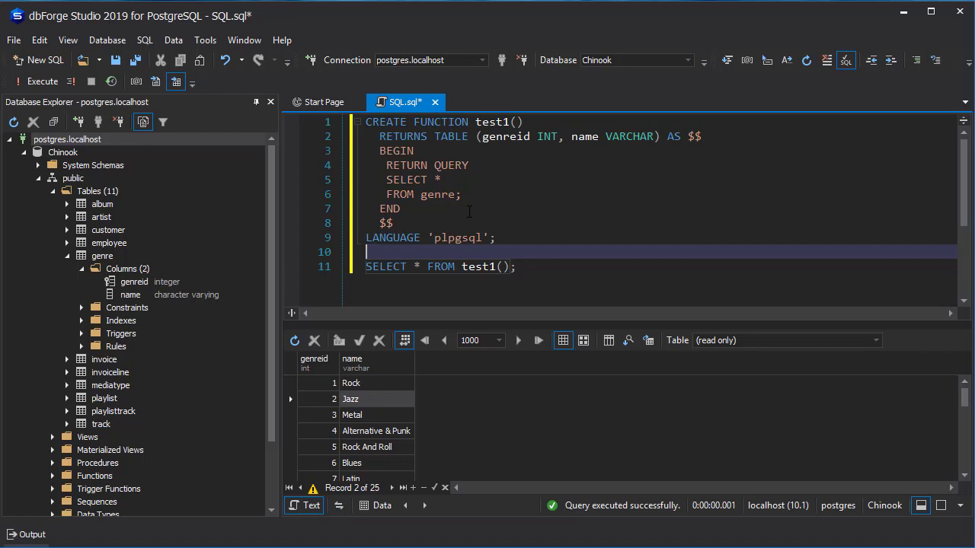
pyautogui.moveTo(661, 264)
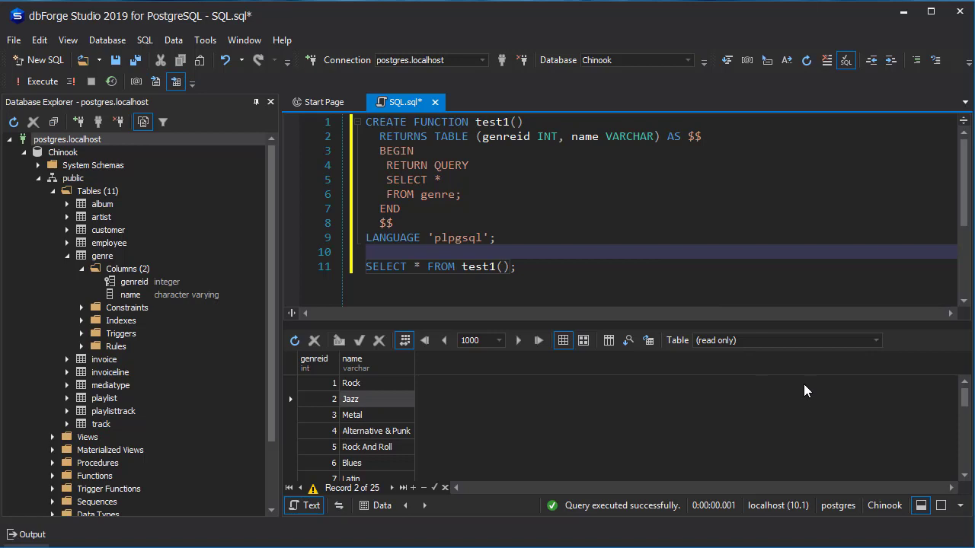
pyautogui.moveTo(833, 407)
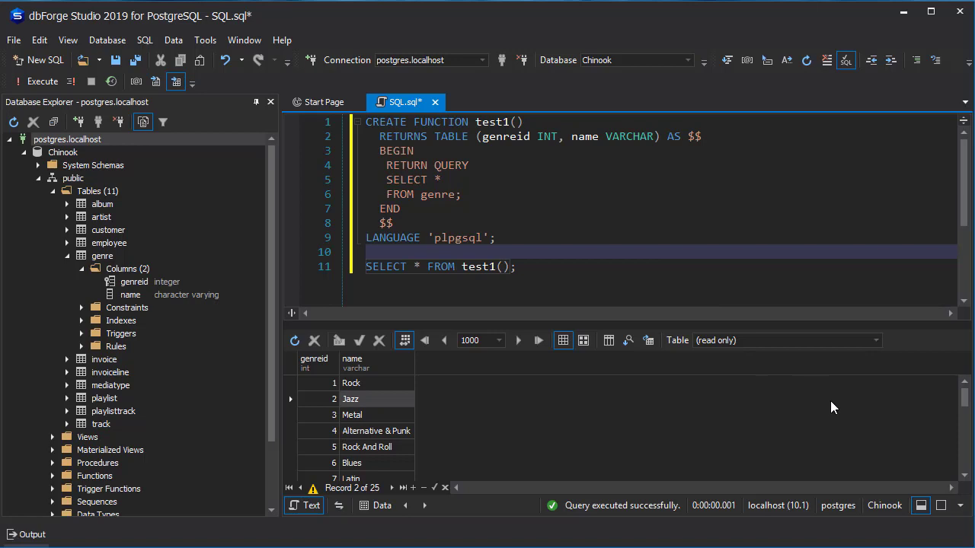